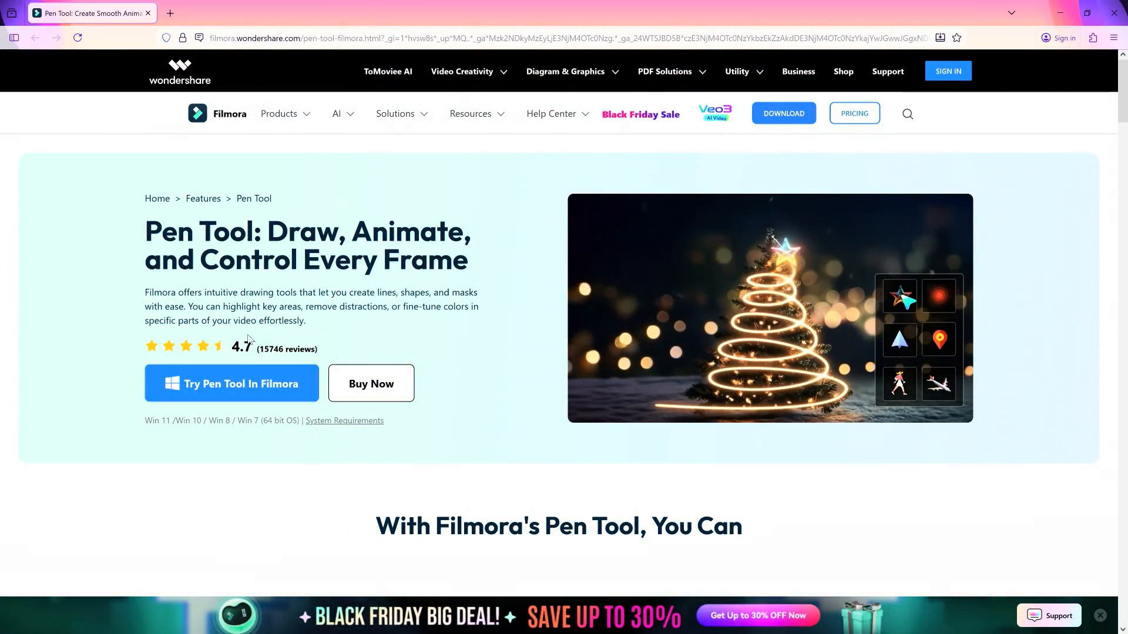
# Place the Pen route points across the map, ending the path at Leicester Square.
pyautogui.scroll(-3)
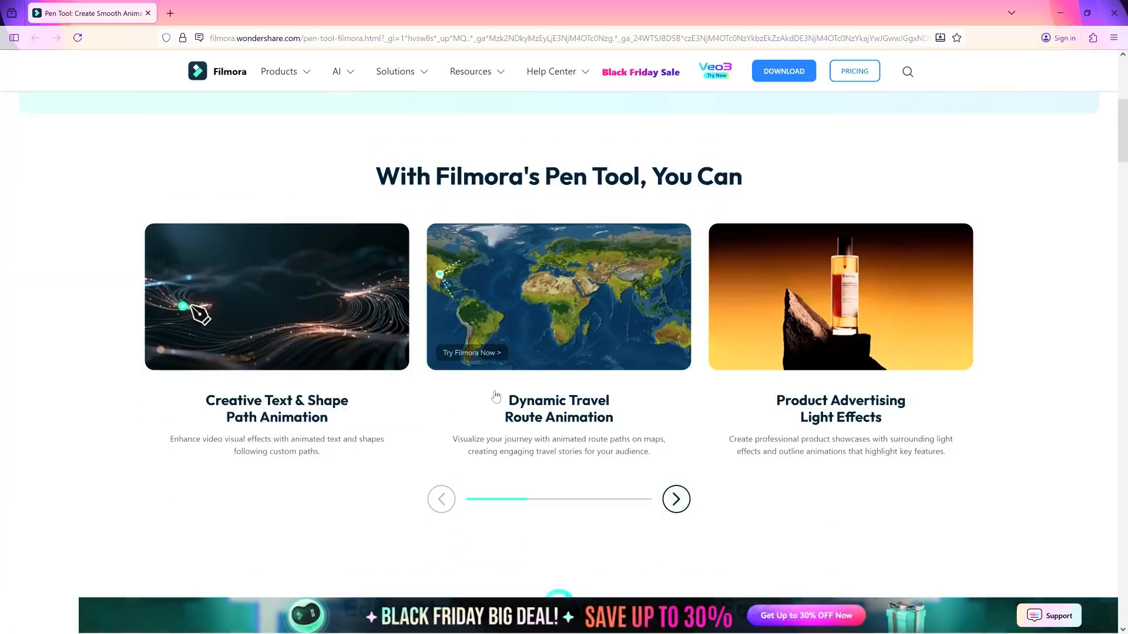
pyautogui.scroll(-3)
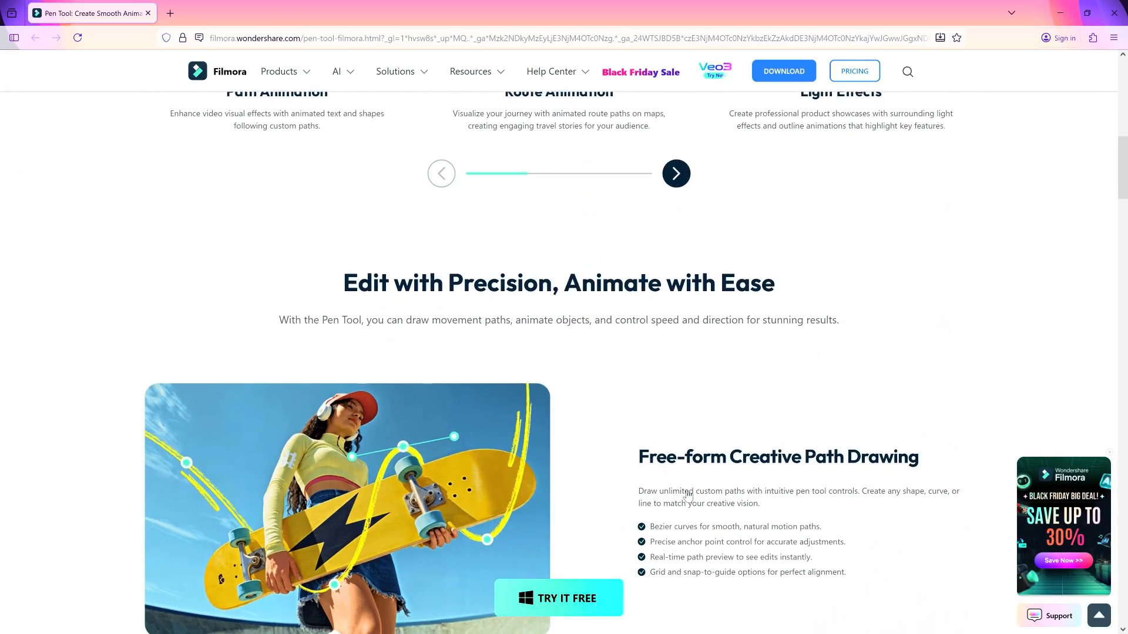
pyautogui.scroll(-3)
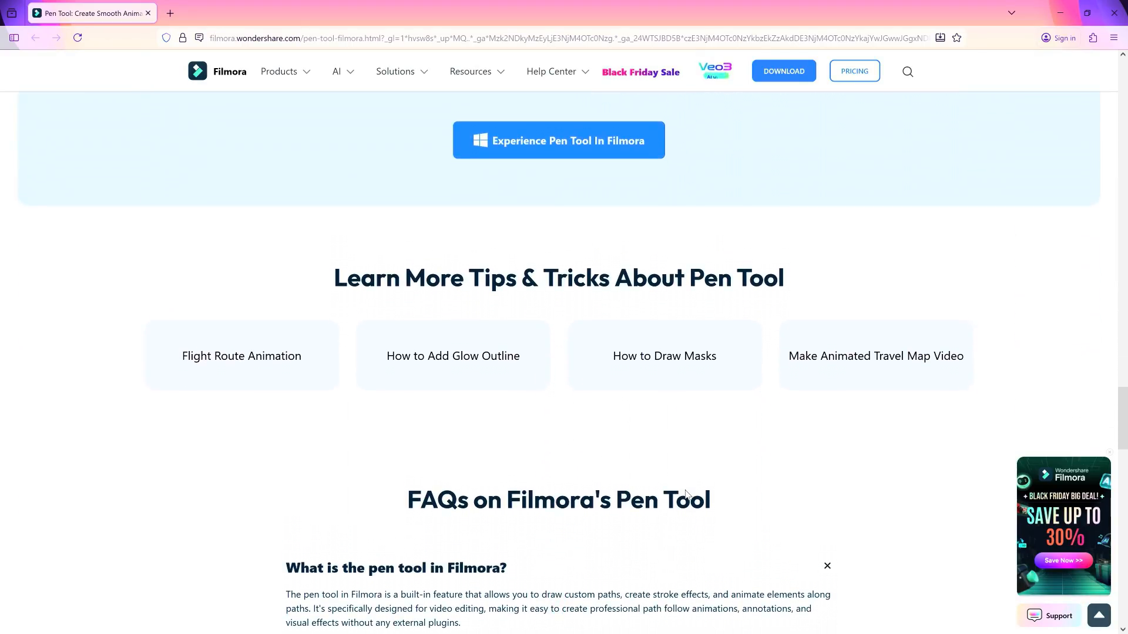
pyautogui.scroll(3)
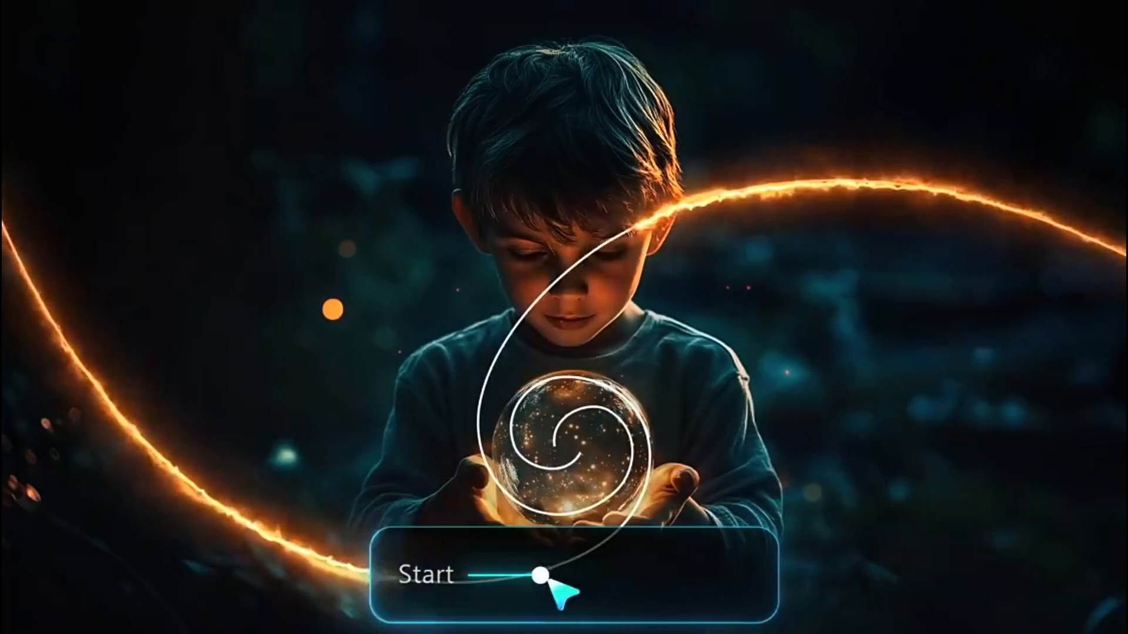
pyautogui.click(540, 573)
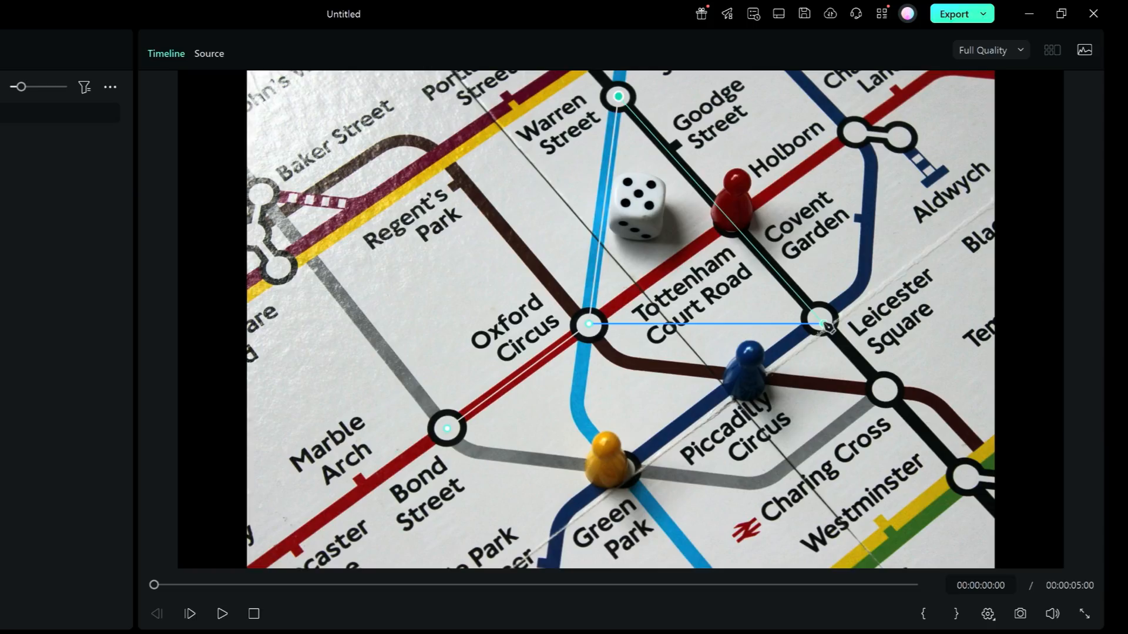
pyautogui.moveTo(820, 325); pyautogui.dragTo(881, 392)
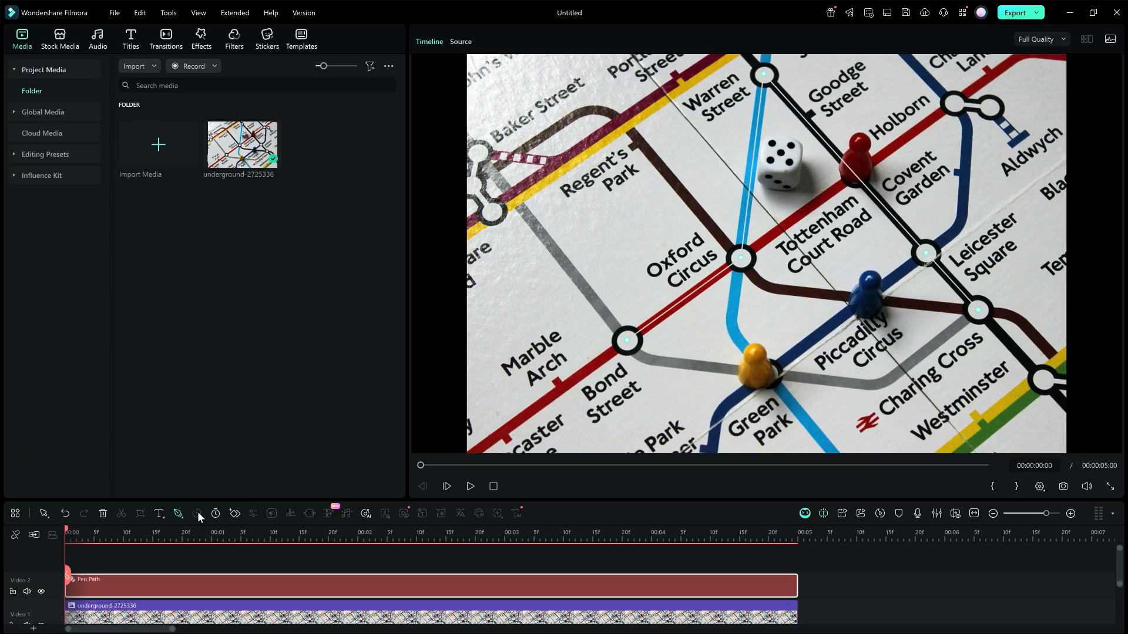
# Preview Arc 01, Glow (thickened), Neon Dash and another stroke preset on the route.
pyautogui.click(198, 513)
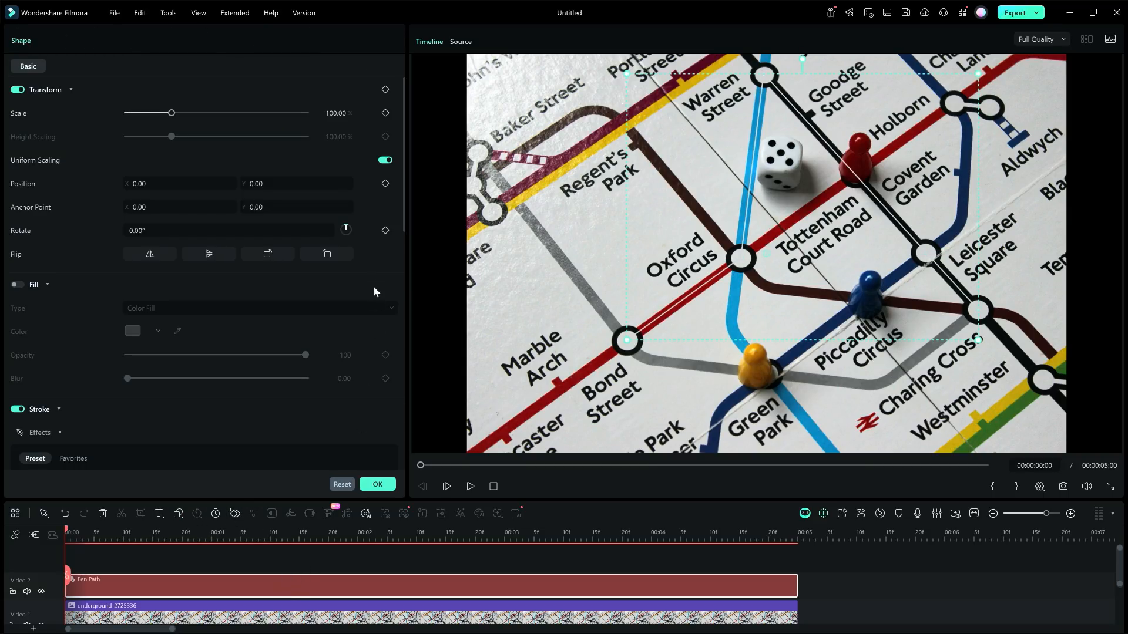
pyautogui.scroll(-3)
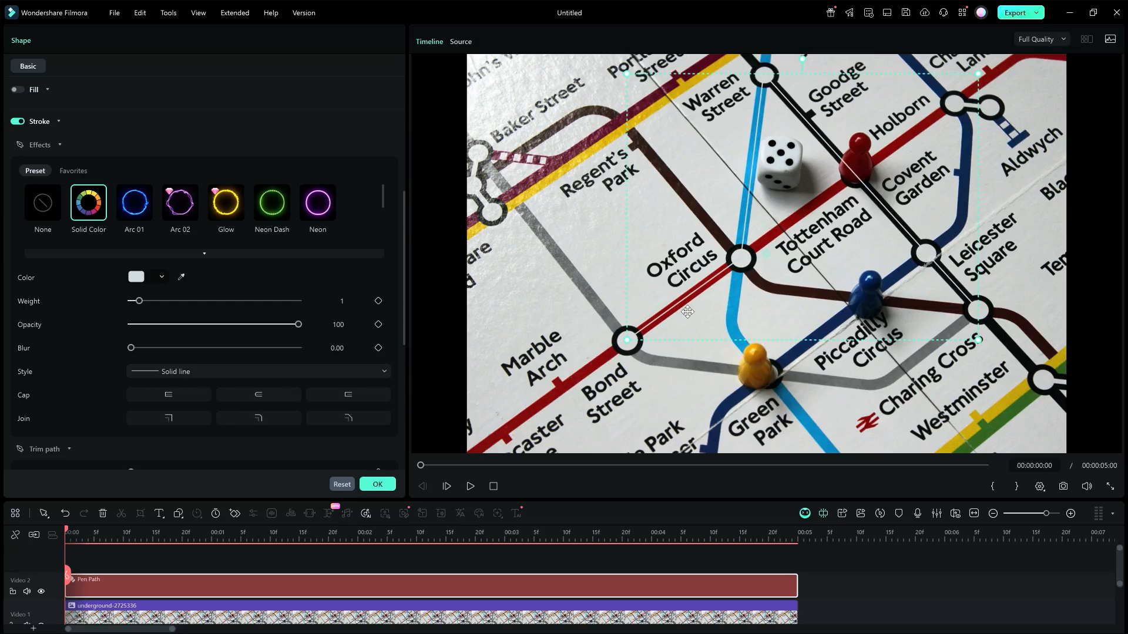
pyautogui.click(180, 203)
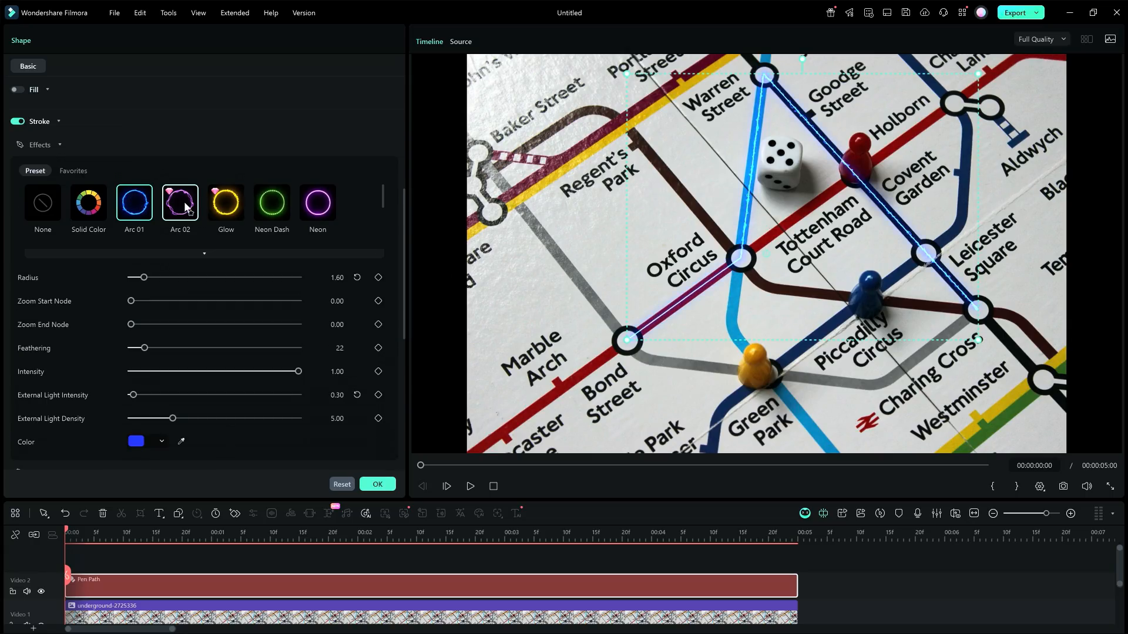
pyautogui.click(225, 202)
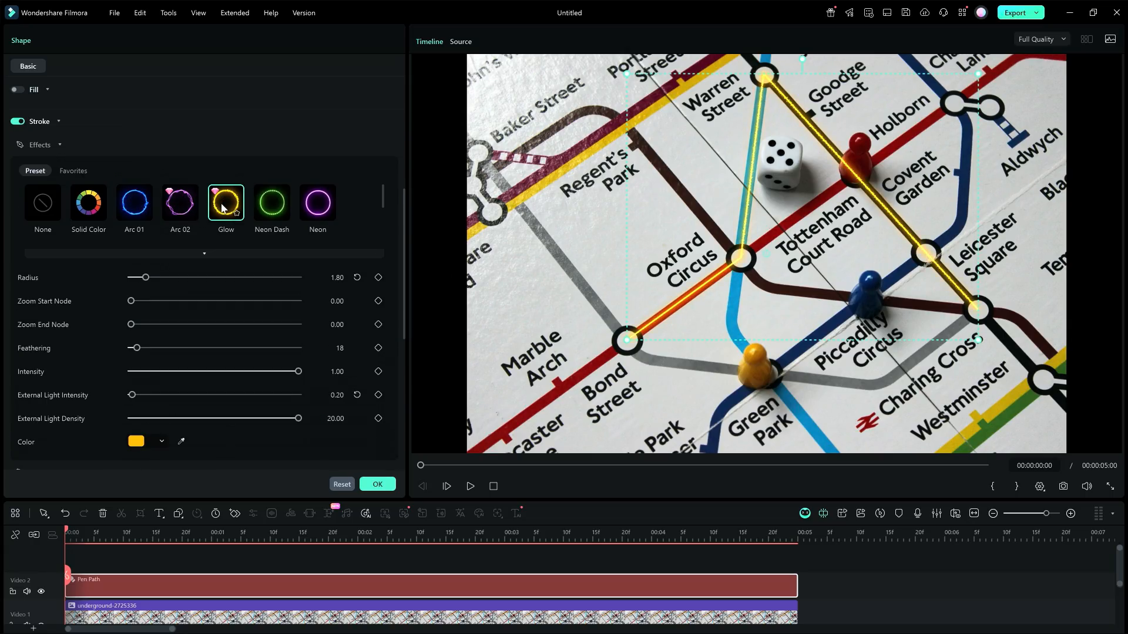
pyautogui.moveTo(148, 278); pyautogui.dragTo(137, 278)
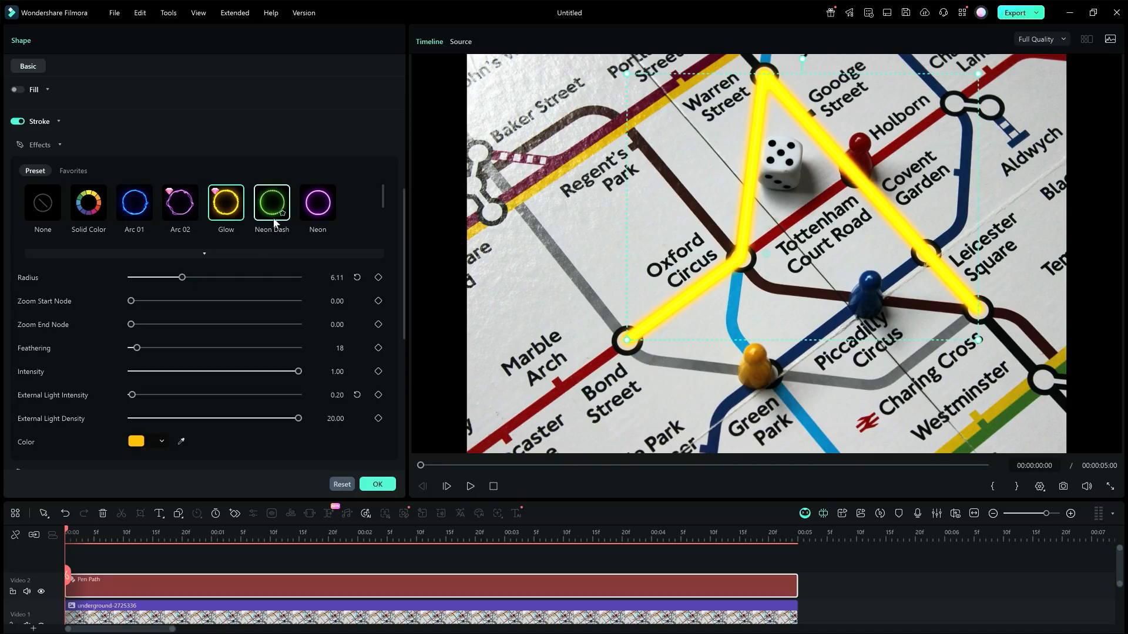
pyautogui.click(317, 202)
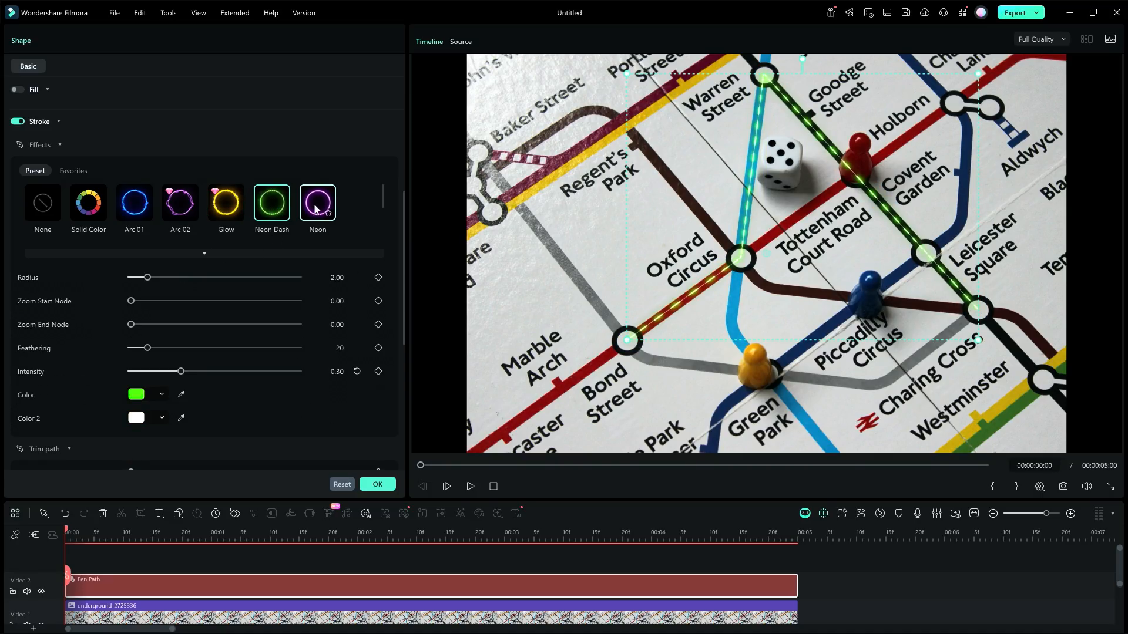
pyautogui.click(88, 203)
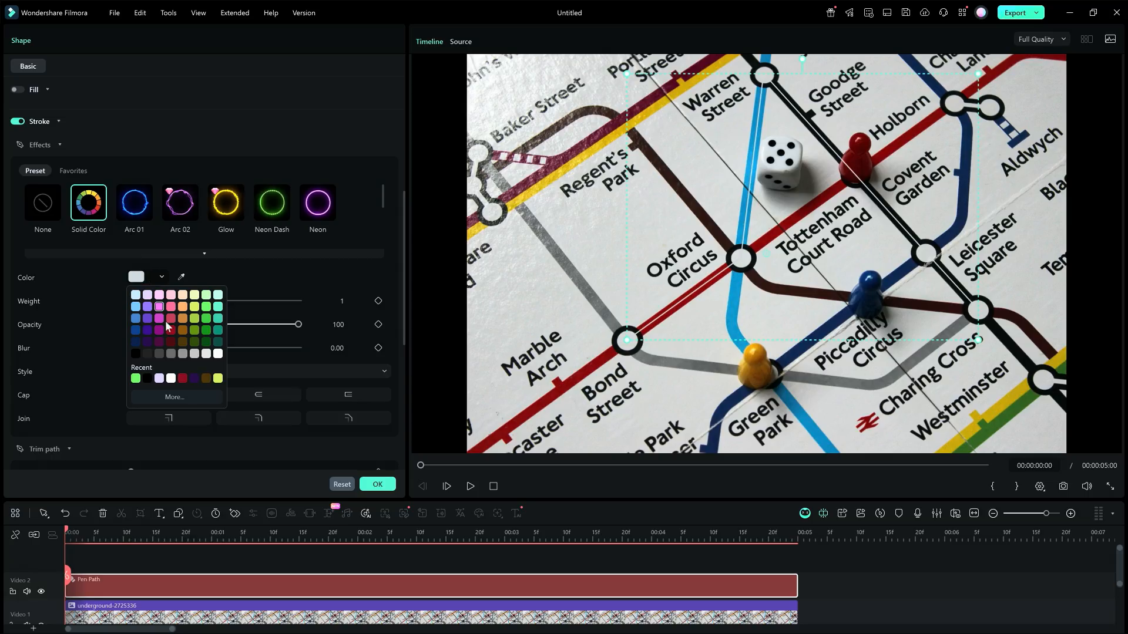
# Apply the Glow stroke, adjust its start/end nodes and feathering, and set a dark green glow colour.
pyautogui.click(226, 202)
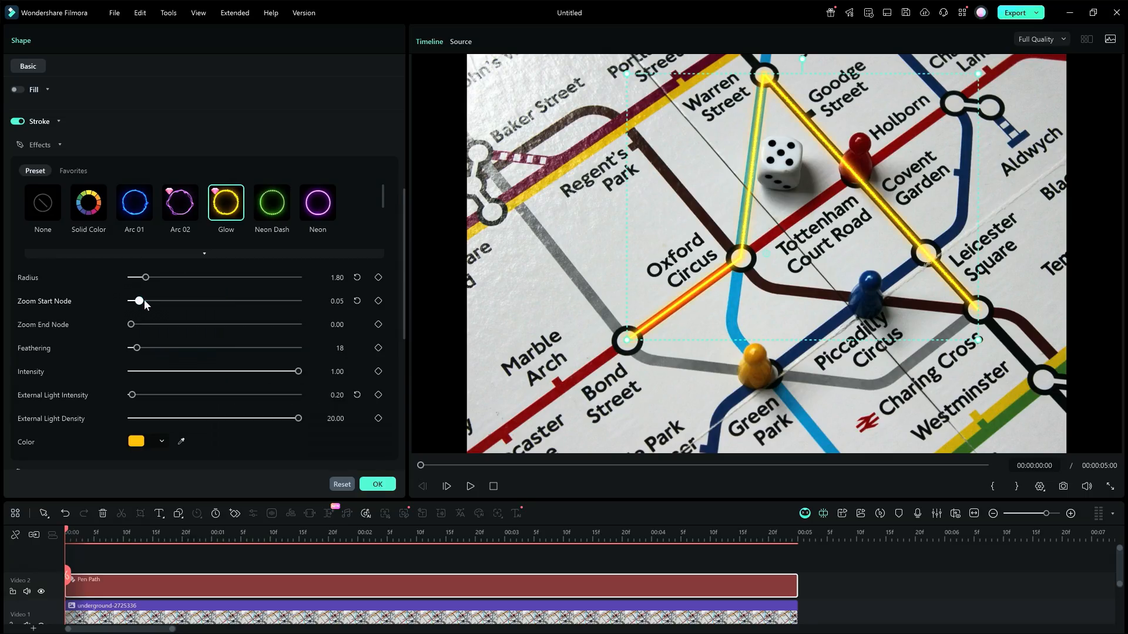
pyautogui.moveTo(138, 301); pyautogui.dragTo(242, 301)
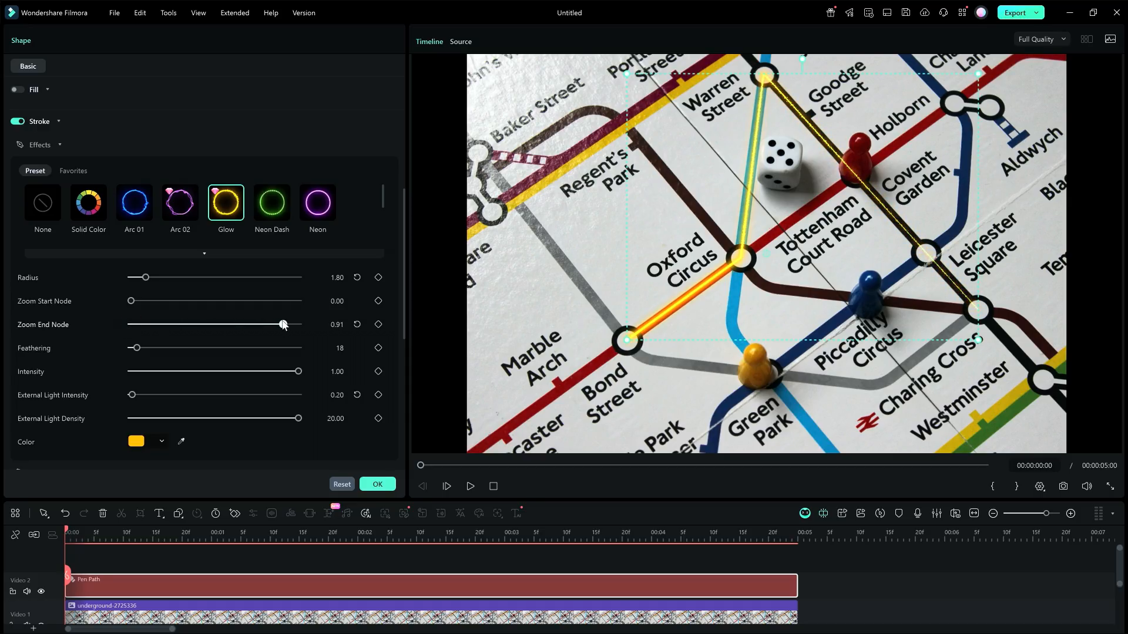
pyautogui.moveTo(283, 324); pyautogui.dragTo(148, 324)
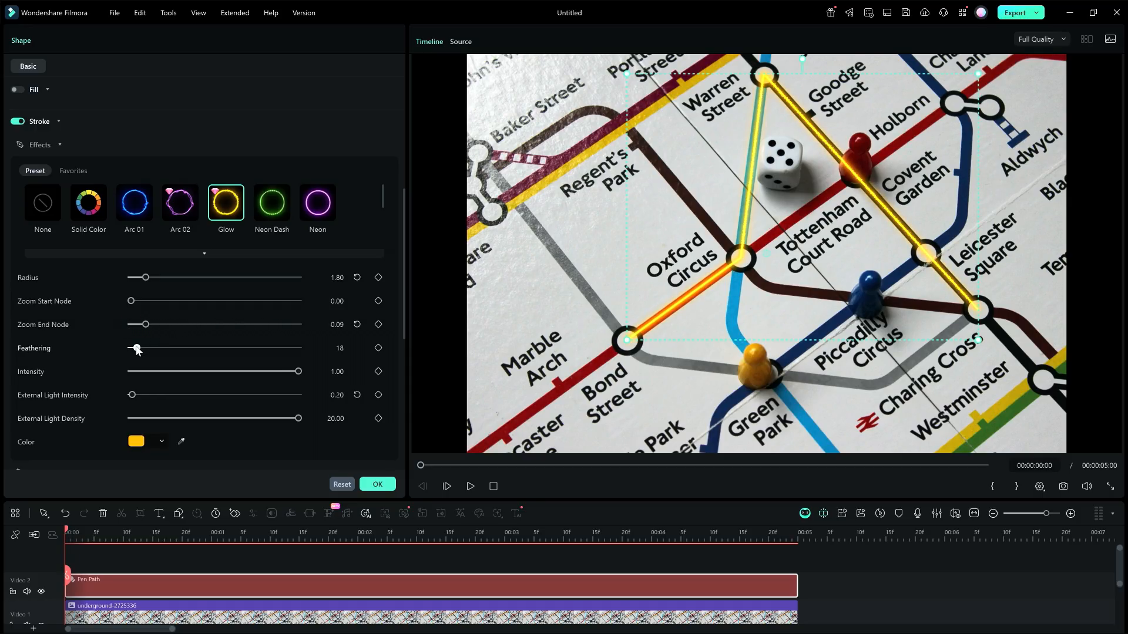
pyautogui.moveTo(137, 347); pyautogui.dragTo(149, 347)
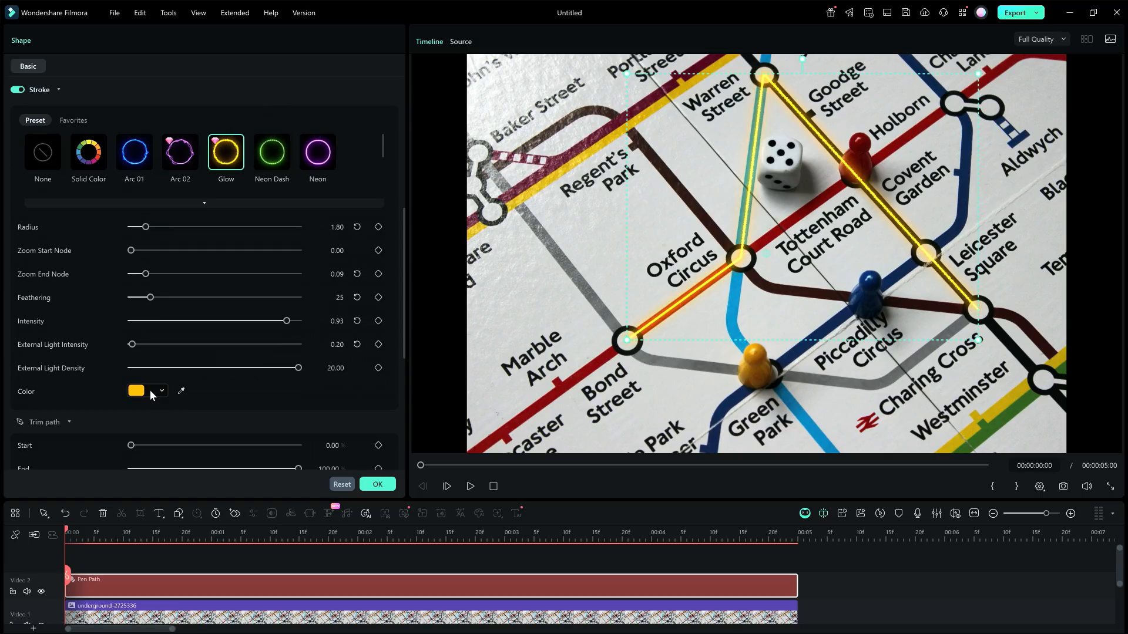
pyautogui.click(136, 390)
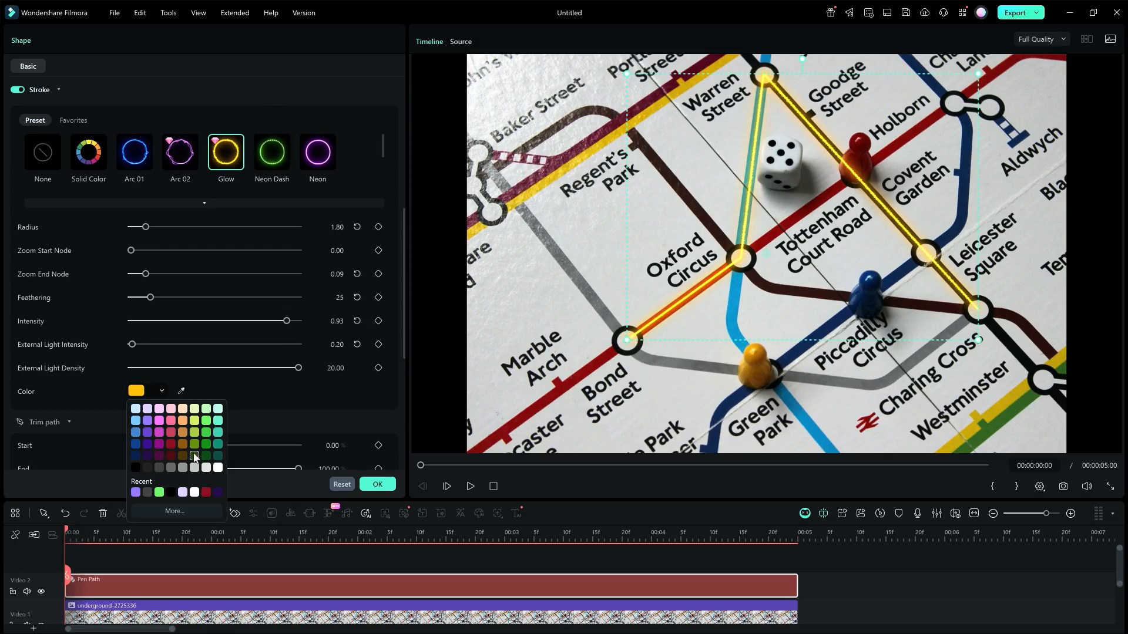
pyautogui.click(204, 456)
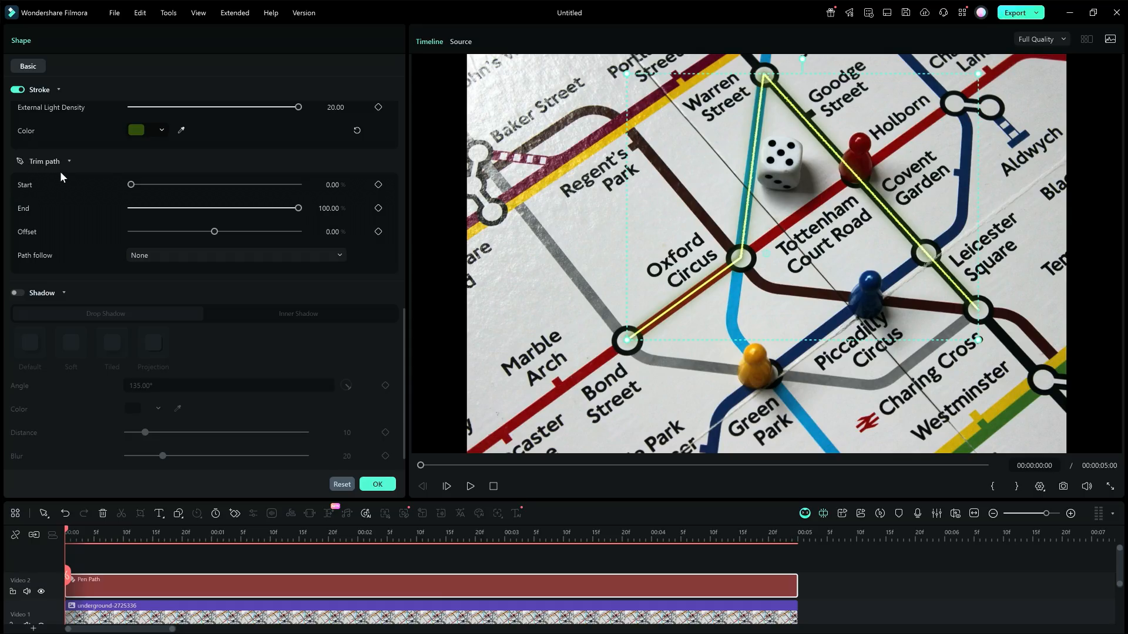
pyautogui.moveTo(131, 184); pyautogui.dragTo(177, 184)
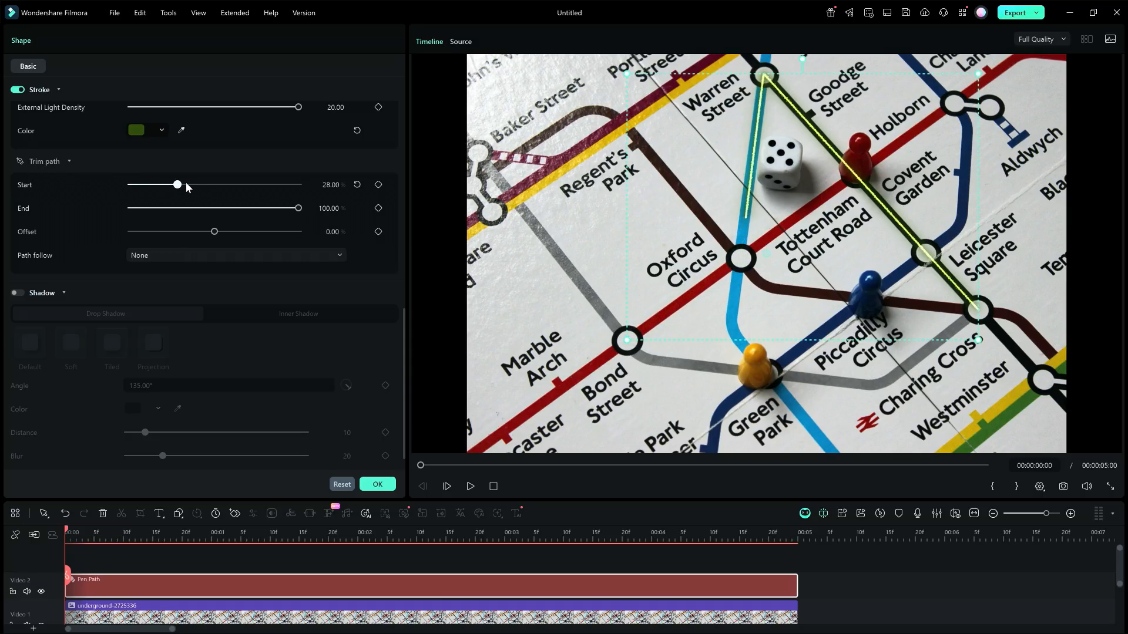
pyautogui.moveTo(177, 185); pyautogui.dragTo(225, 185)
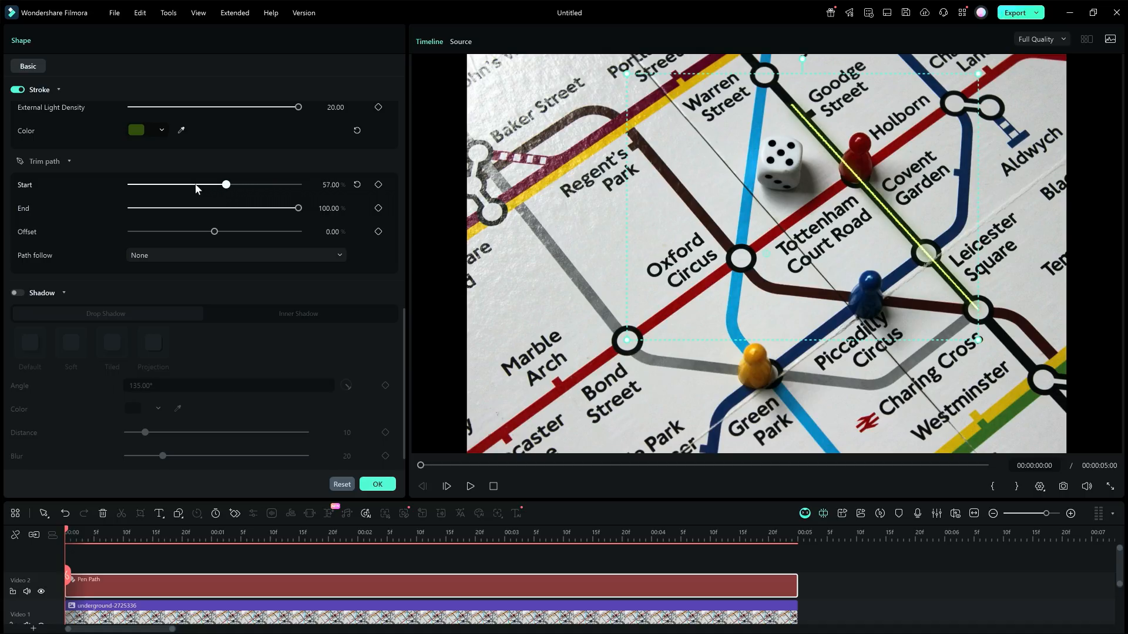
pyautogui.moveTo(226, 185); pyautogui.dragTo(128, 185)
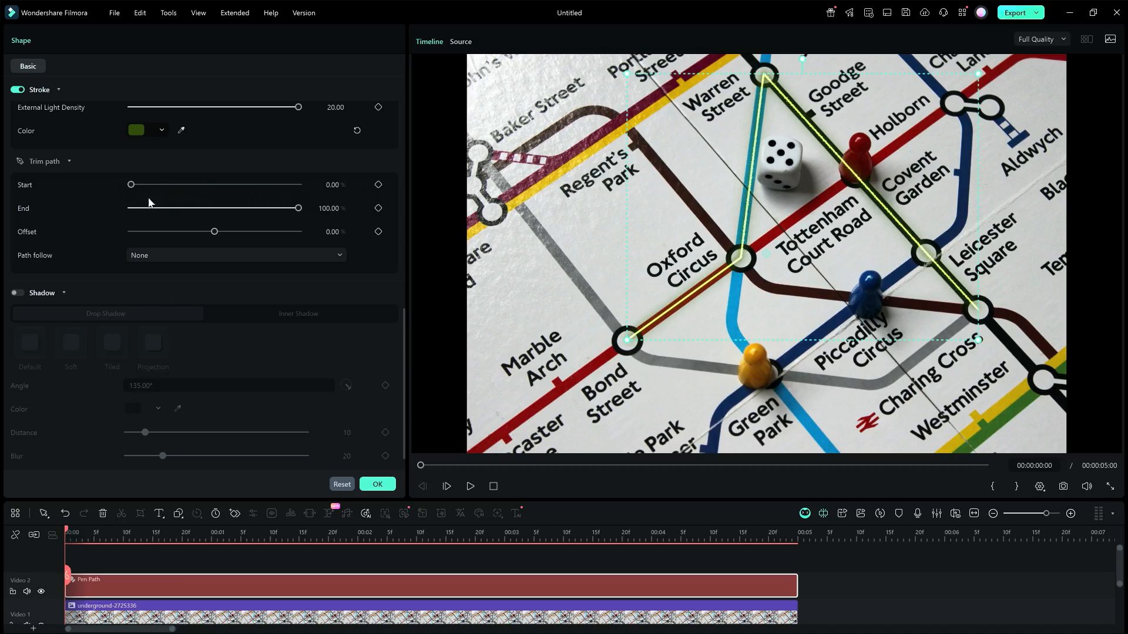
pyautogui.moveTo(297, 208); pyautogui.dragTo(232, 207)
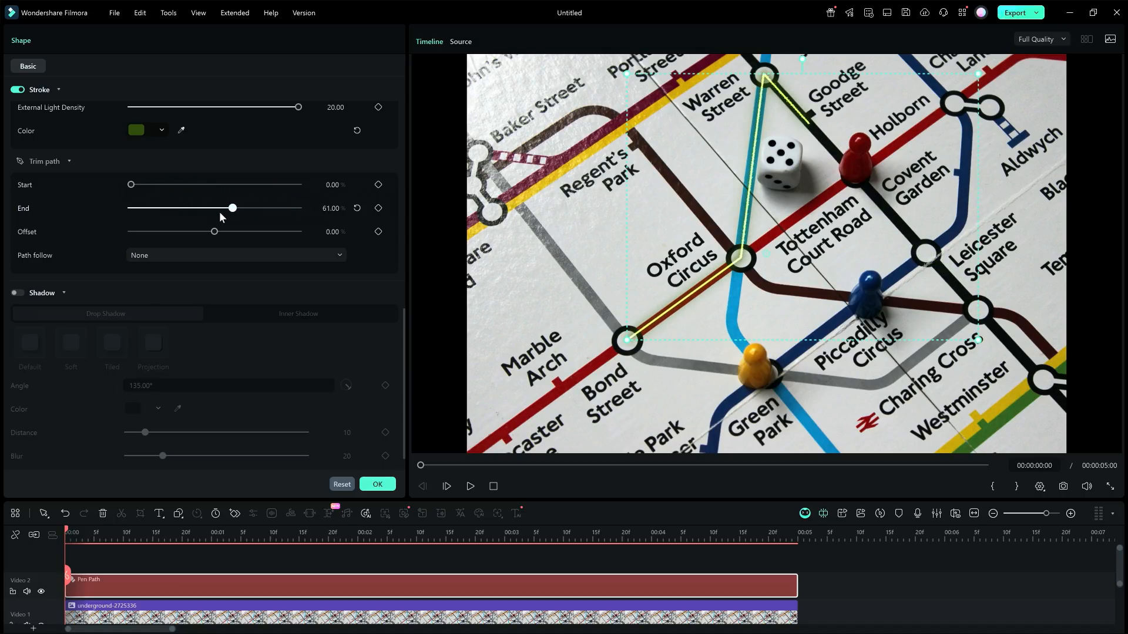
pyautogui.moveTo(232, 208); pyautogui.dragTo(297, 208)
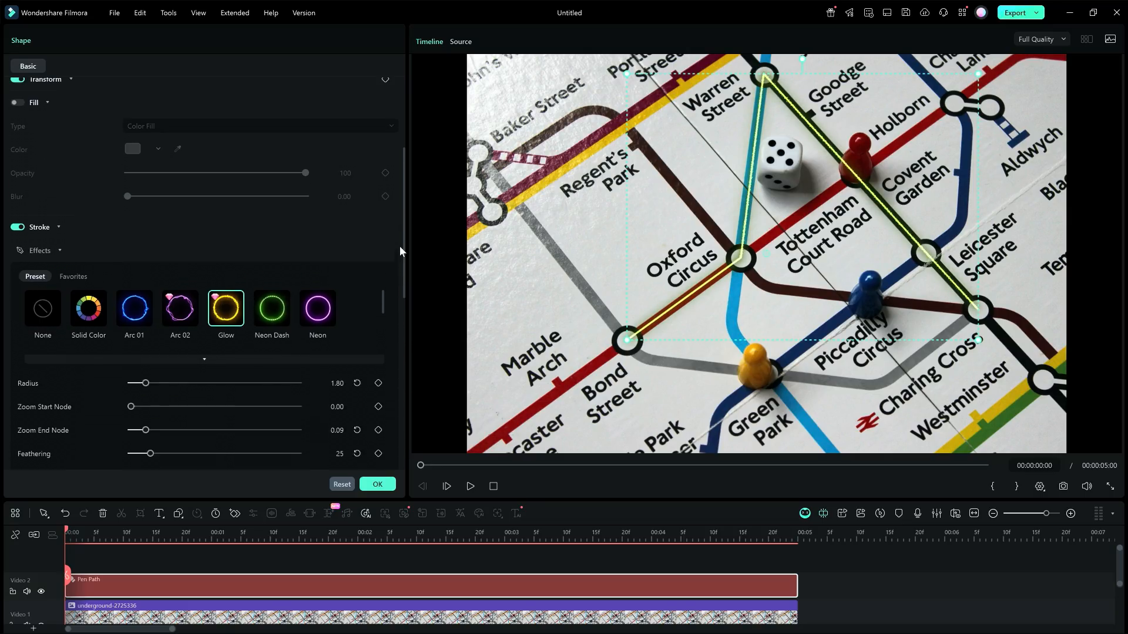
pyautogui.click(134, 309)
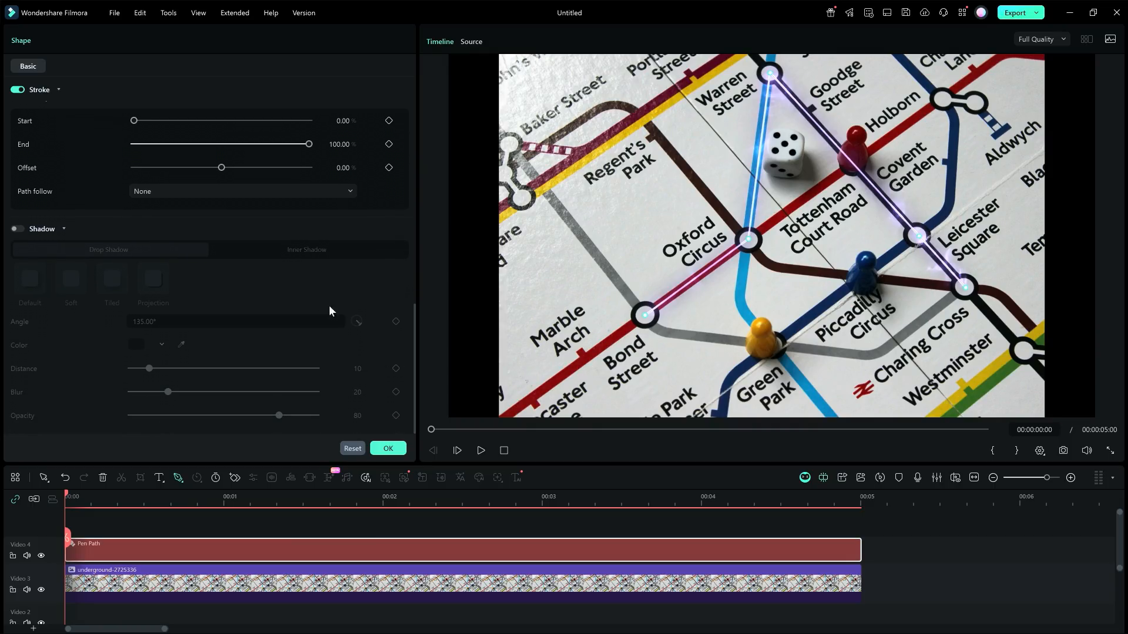
# Set Path follow to Presets and link the Map Marker follower to the route.
pyautogui.click(241, 190)
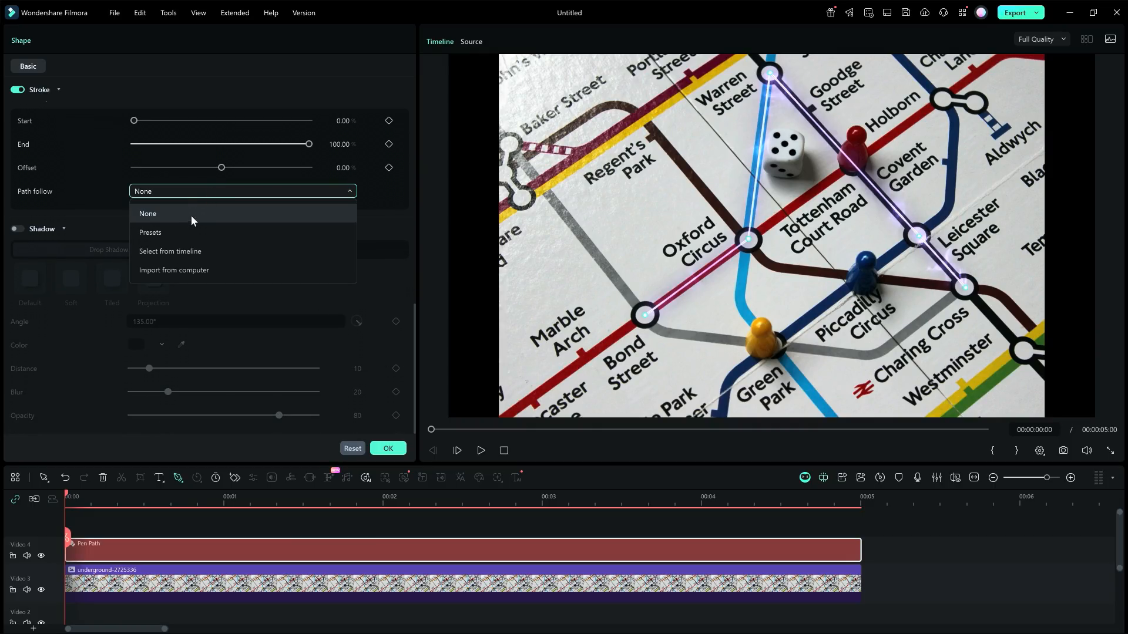
pyautogui.click(150, 233)
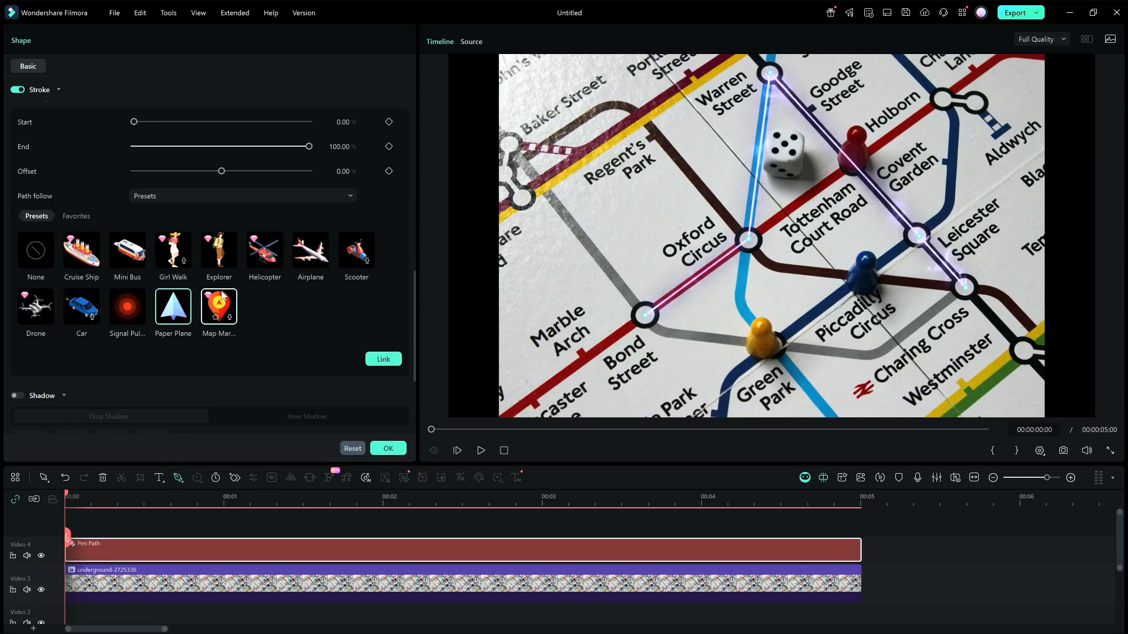
pyautogui.moveTo(219, 306)
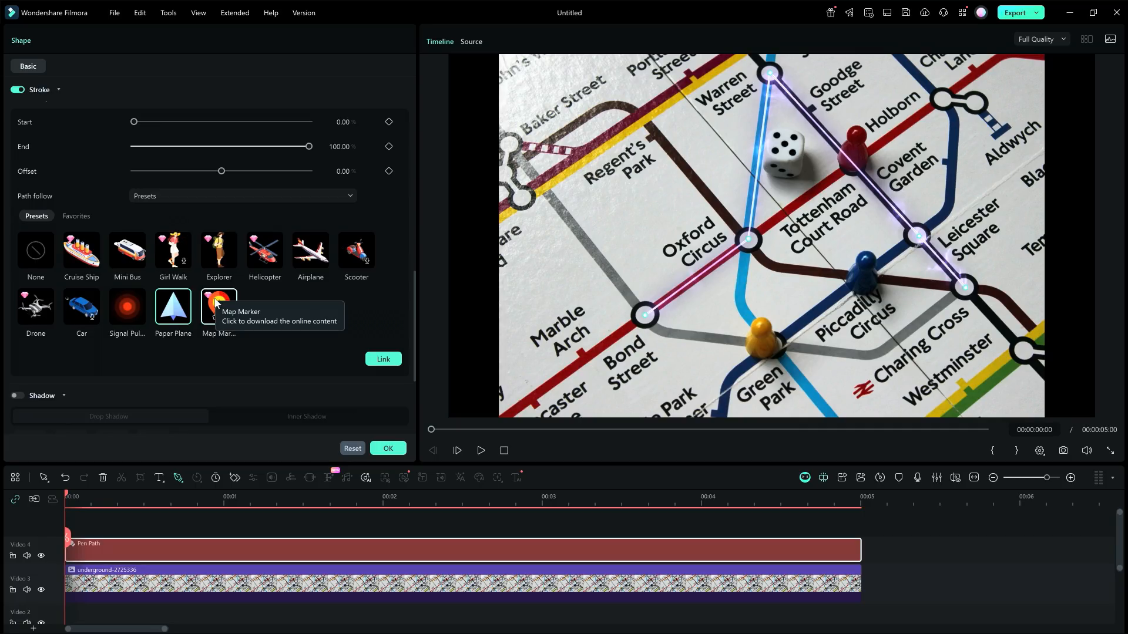
pyautogui.click(219, 306)
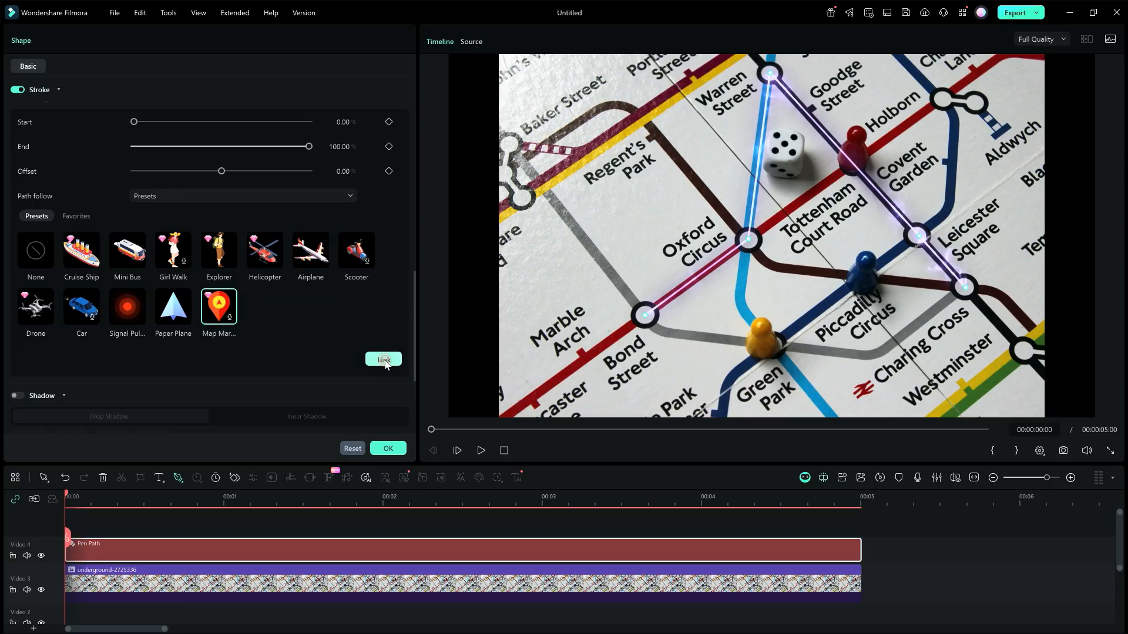
pyautogui.click(383, 360)
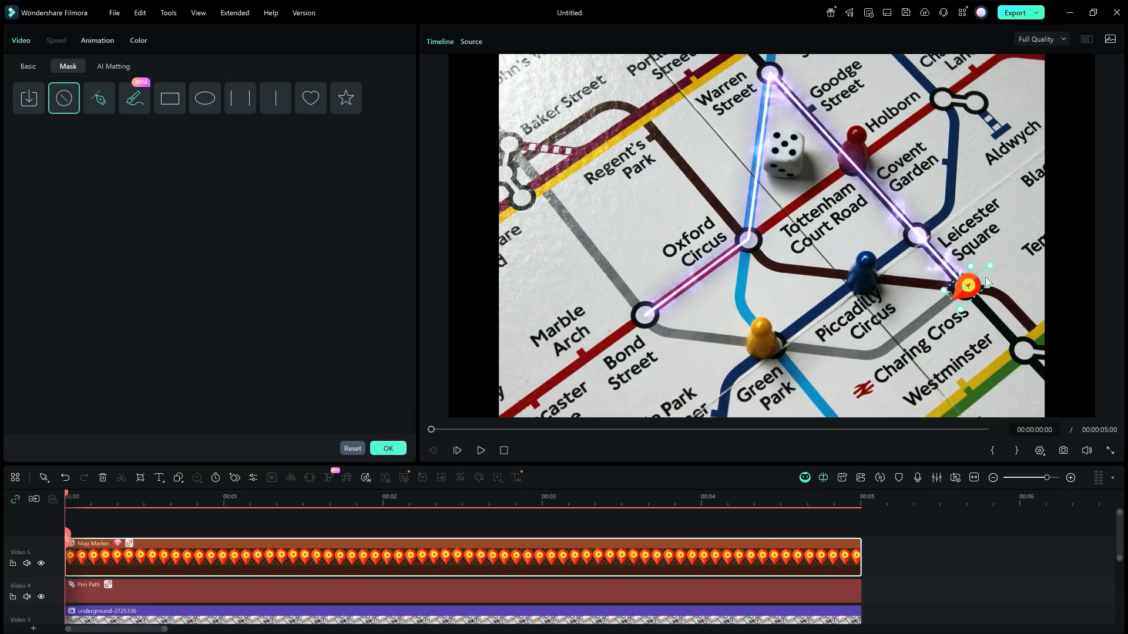
# Drag the Trim path End down to 0 so the marker rests at the route start.
pyautogui.moveTo(967, 288); pyautogui.dragTo(967, 268)
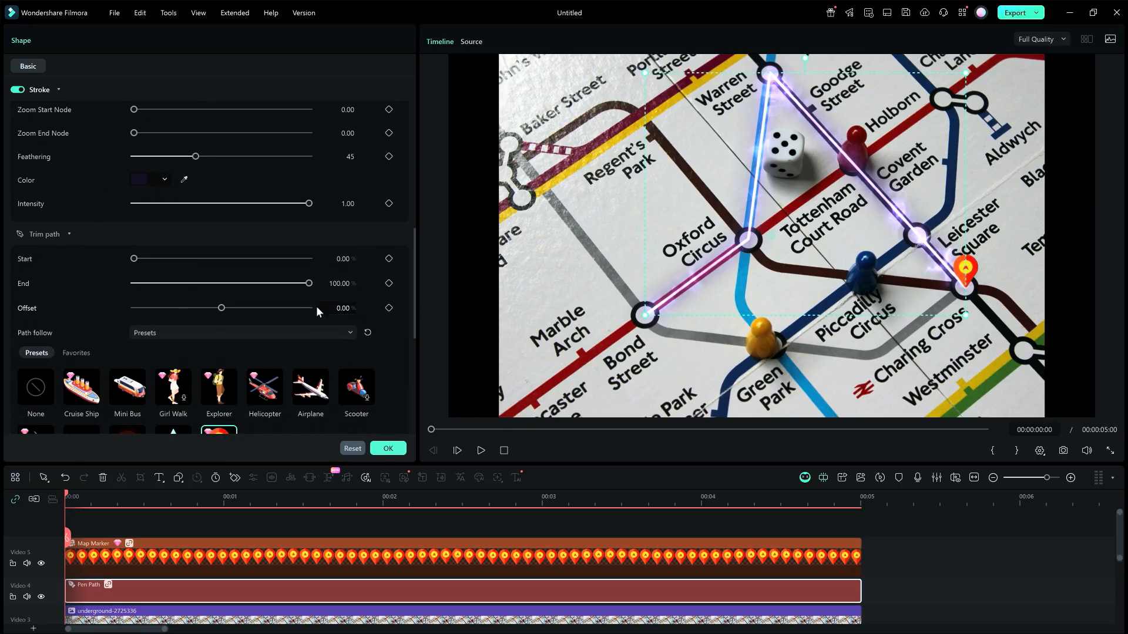
pyautogui.moveTo(308, 284); pyautogui.dragTo(190, 283)
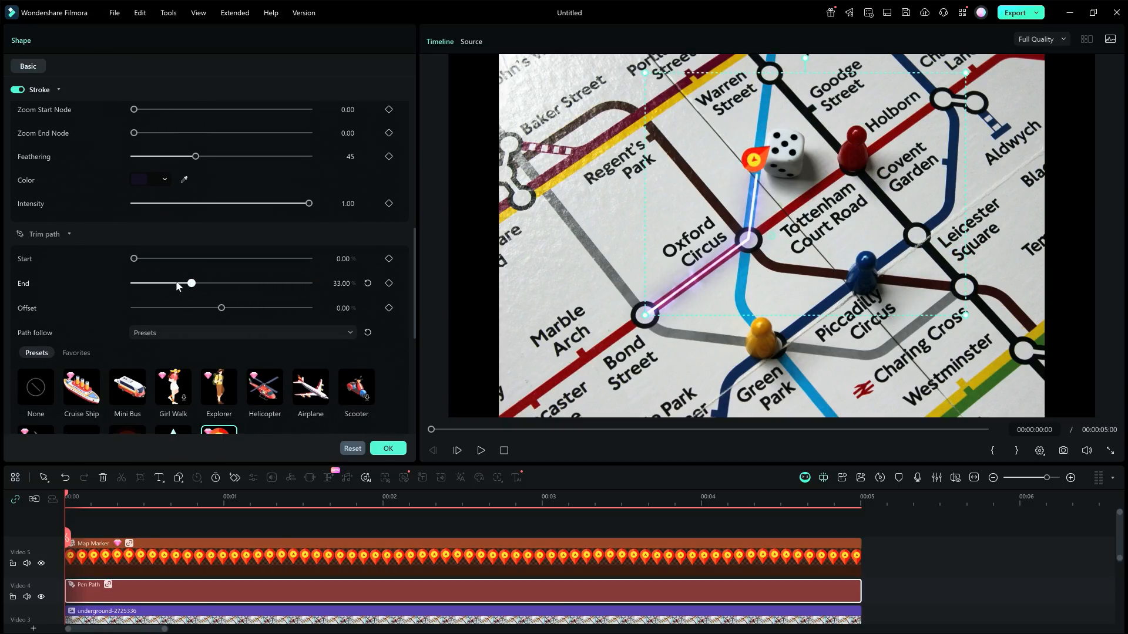
pyautogui.moveTo(191, 283); pyautogui.dragTo(133, 283)
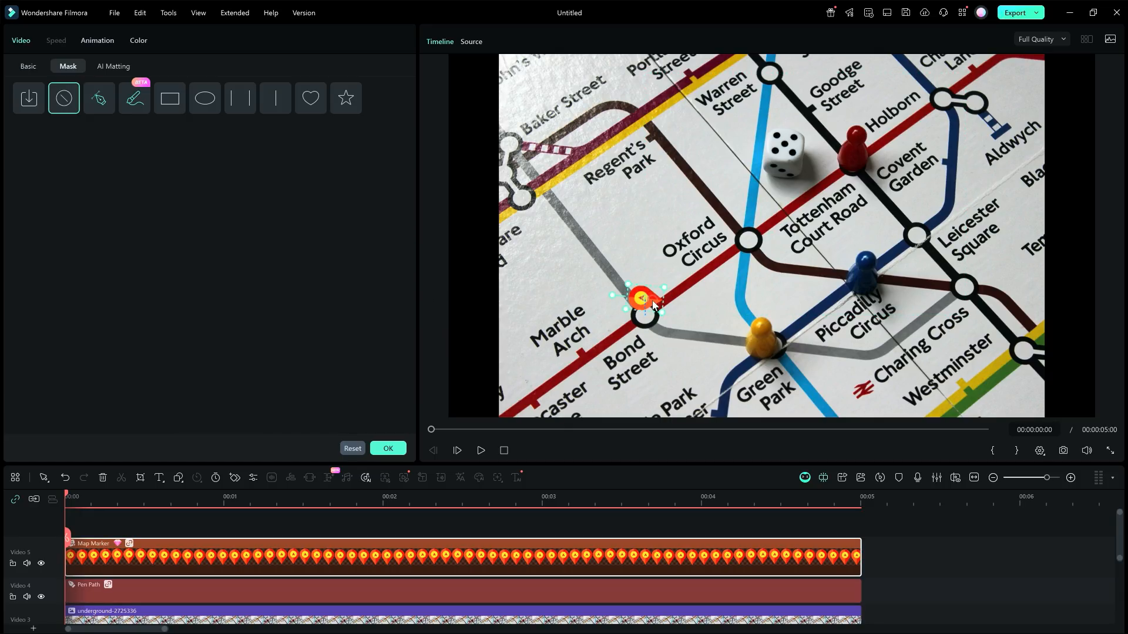
pyautogui.moveTo(640, 298); pyautogui.dragTo(650, 280)
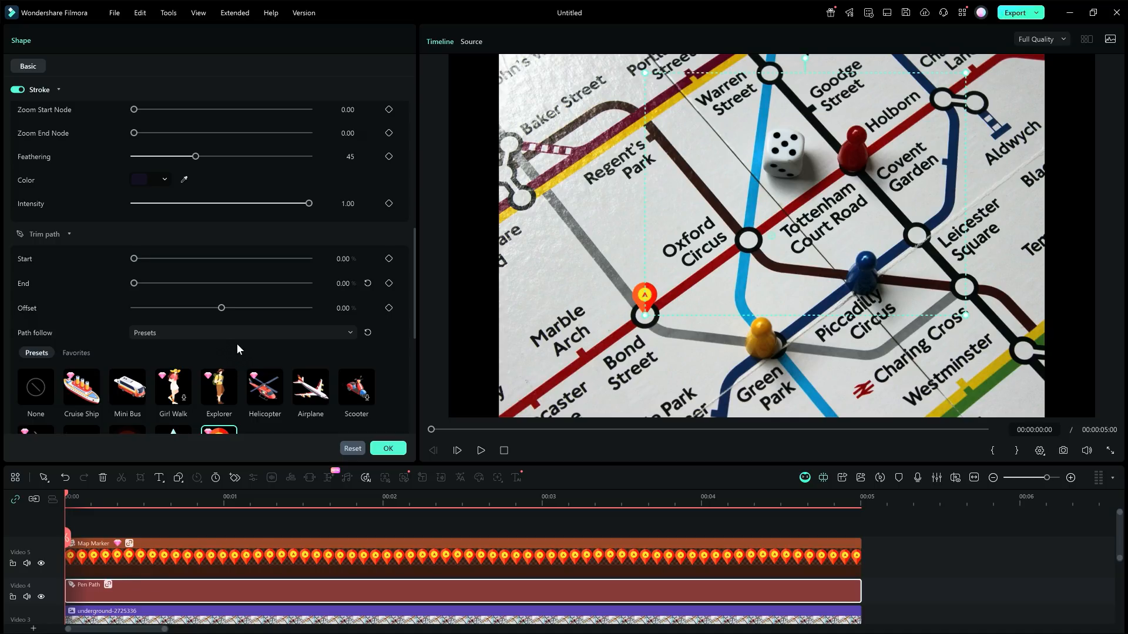
# Keyframe Trim path End at 0, then raise it to about 22 at one second for Oxford Circus.
pyautogui.click(389, 283)
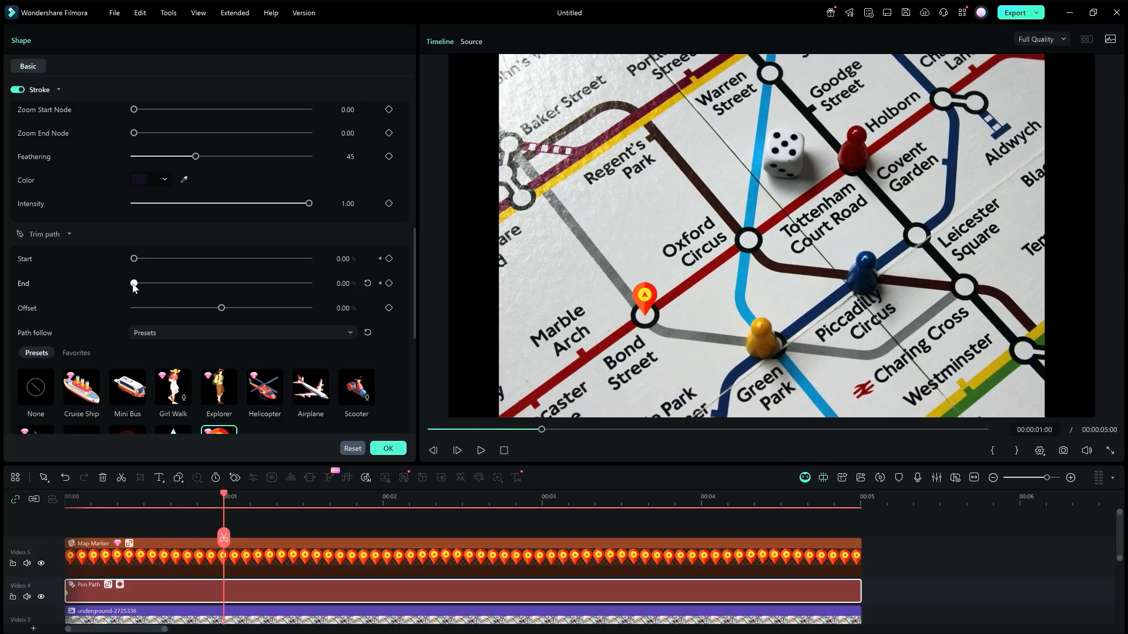
pyautogui.moveTo(134, 283); pyautogui.dragTo(170, 283)
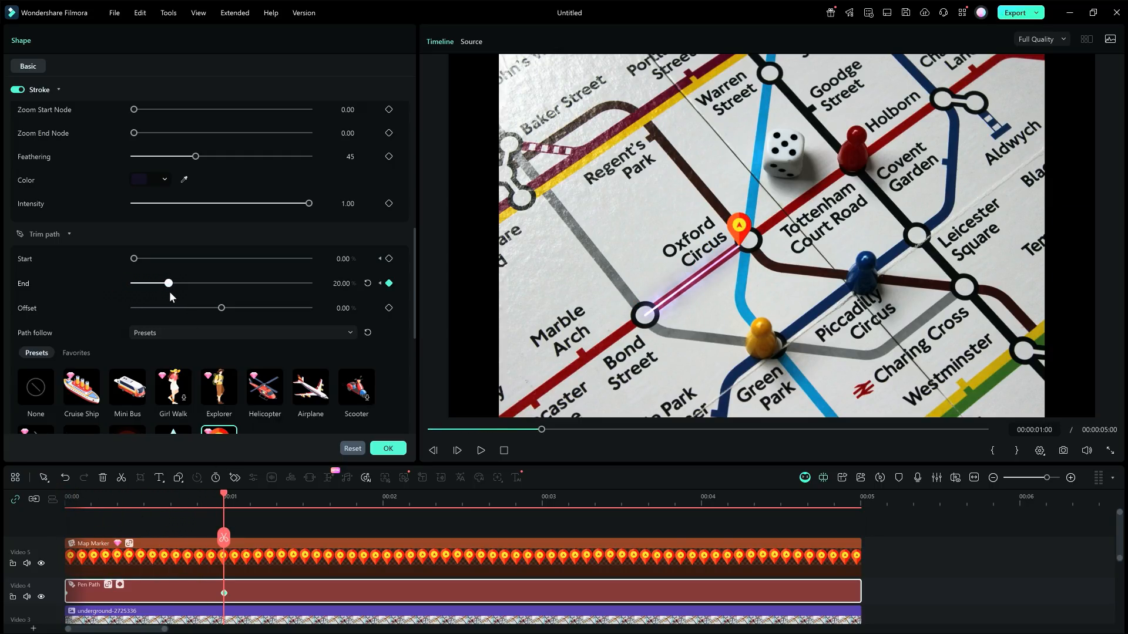
pyautogui.moveTo(168, 283); pyautogui.dragTo(172, 283)
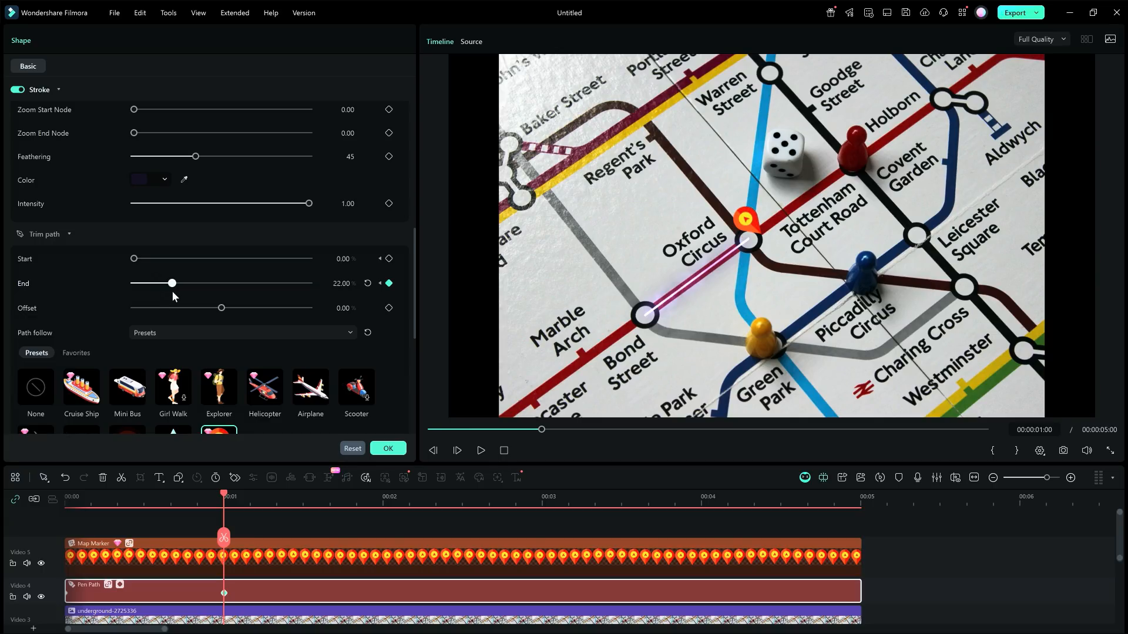
pyautogui.moveTo(172, 283); pyautogui.dragTo(169, 283)
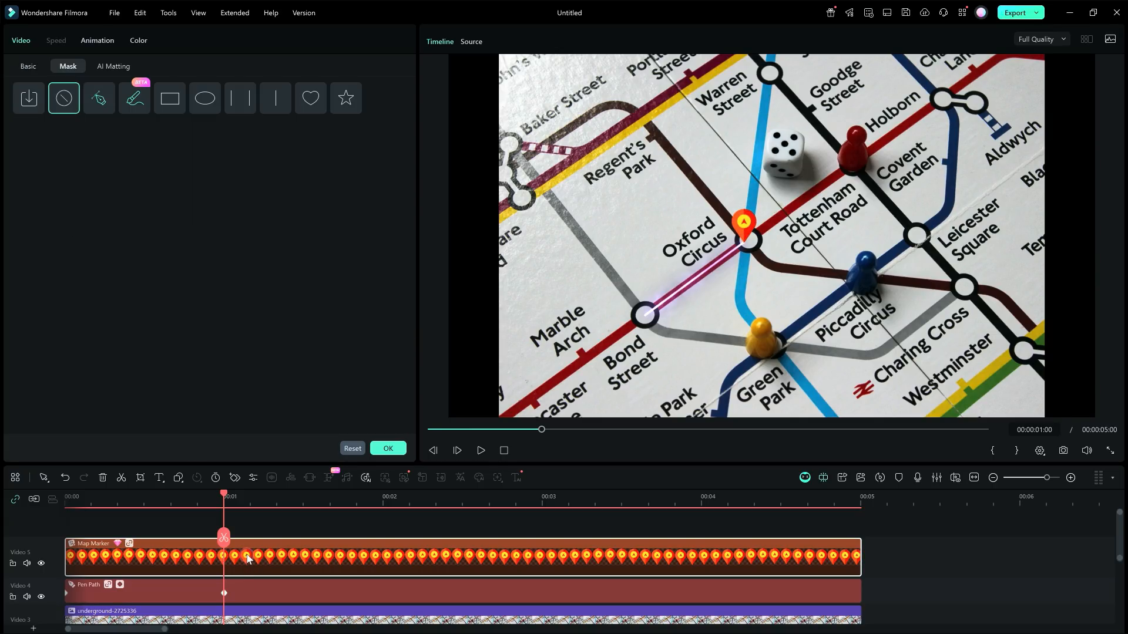
# Add a Rotate keyframe on the Map Marker in Basic > Transform at one second.
pyautogui.click(28, 66)
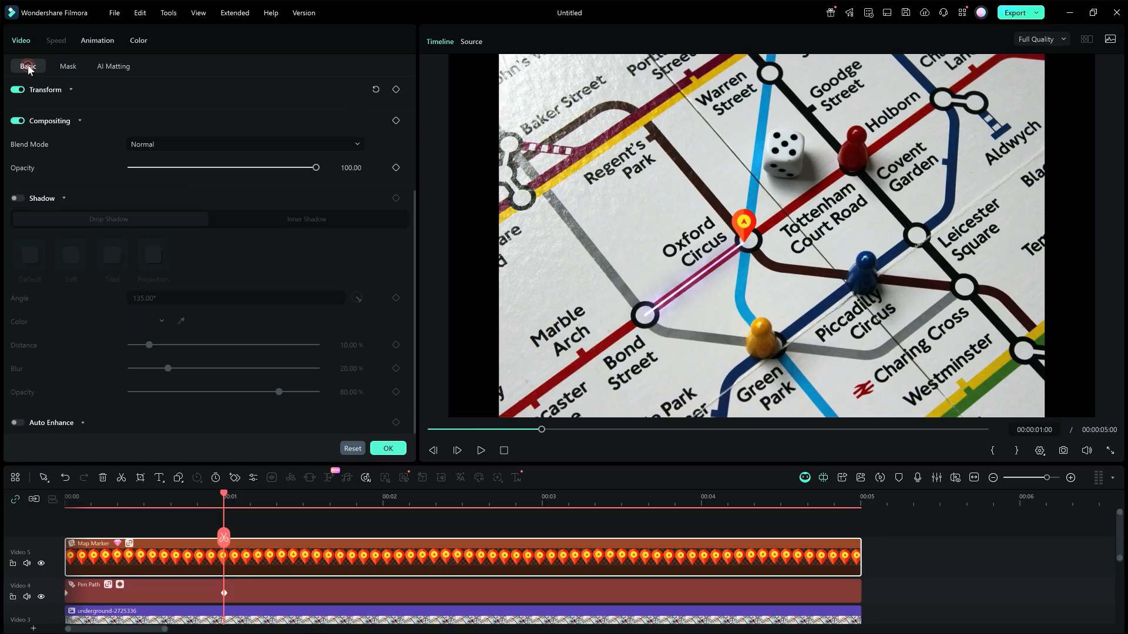
pyautogui.click(71, 89)
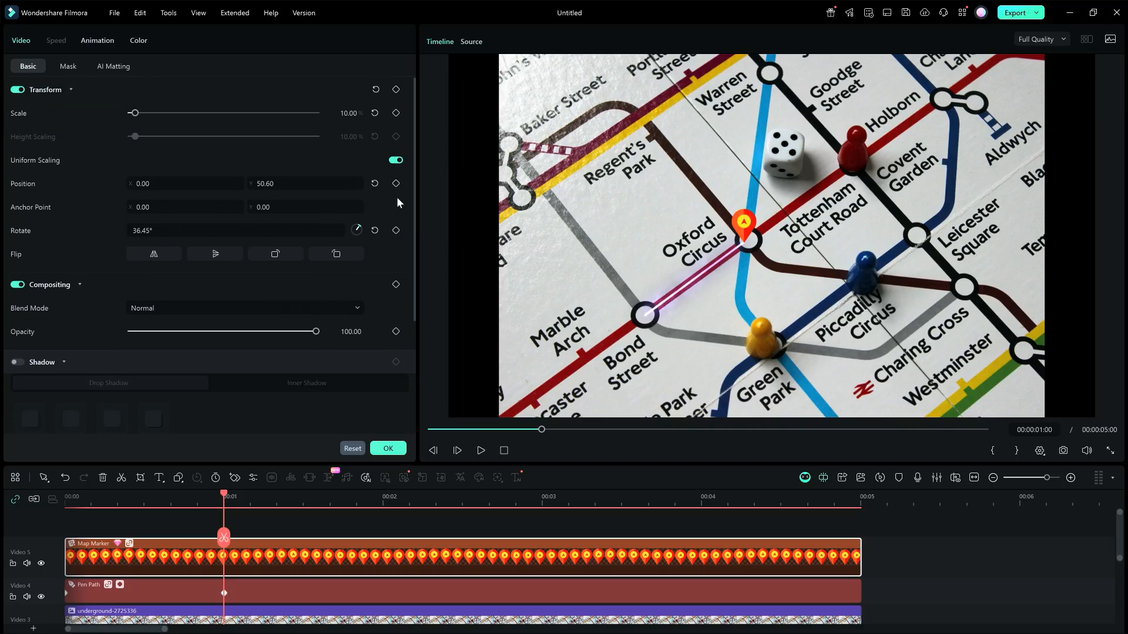
pyautogui.click(396, 230)
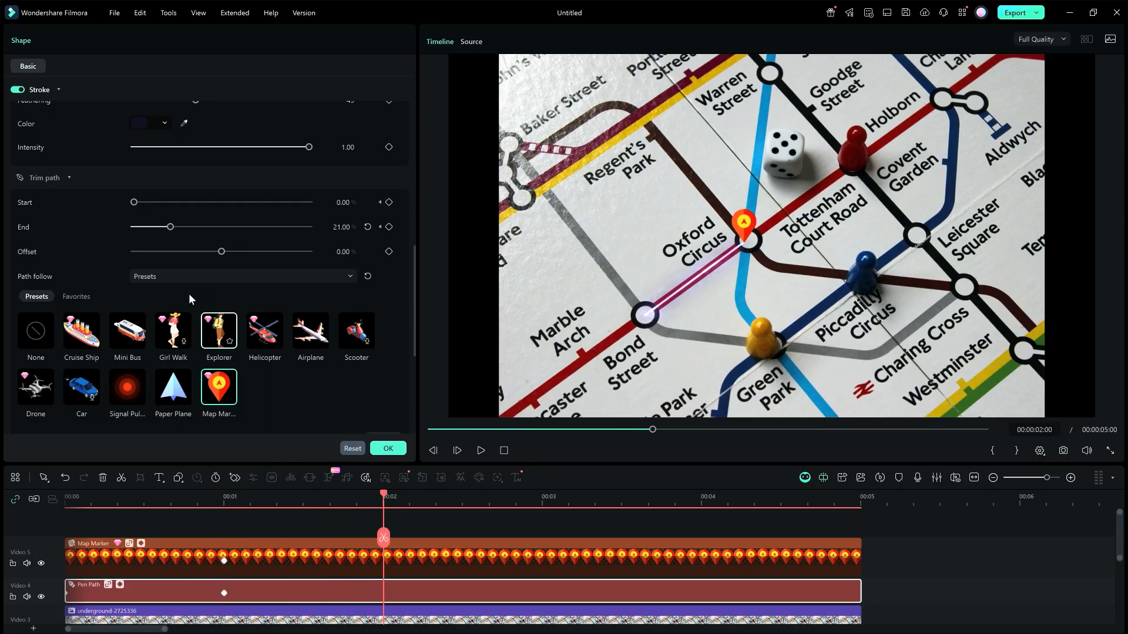
# Raise Trim path End to reach Warren Street and keyframe the marker's rotation at three seconds.
pyautogui.moveTo(170, 227); pyautogui.dragTo(199, 227)
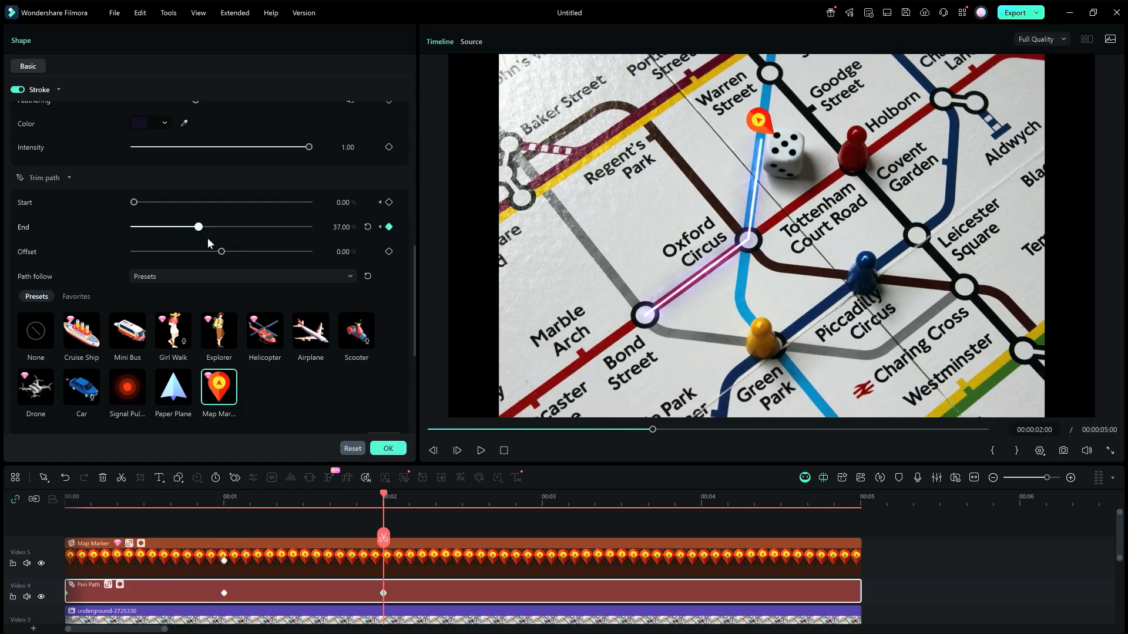
pyautogui.moveTo(197, 226); pyautogui.dragTo(222, 227)
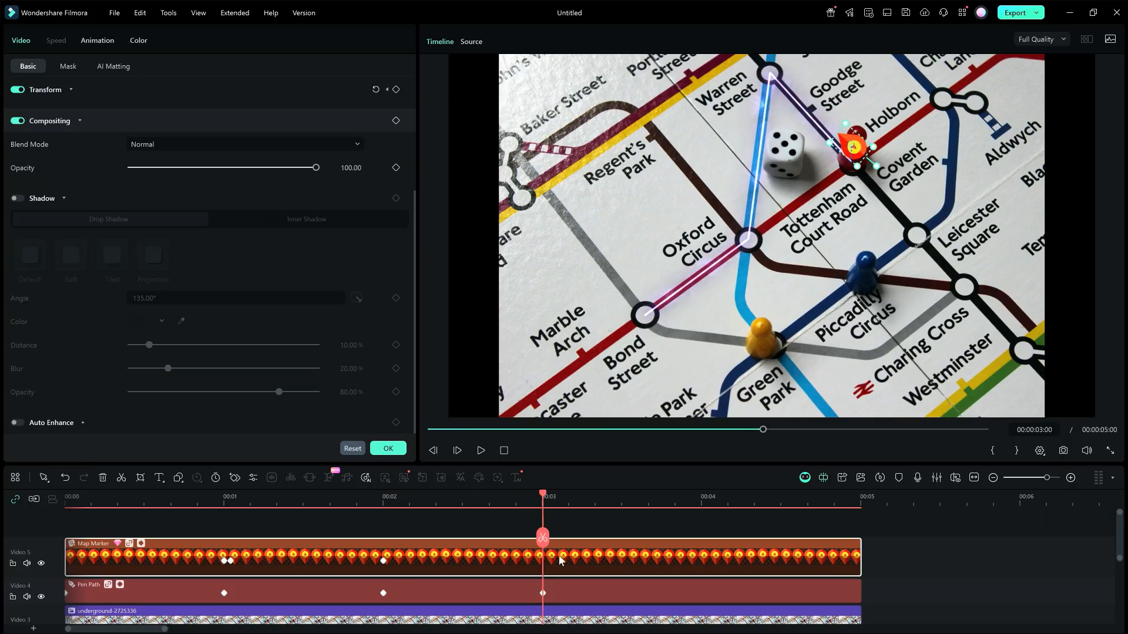
pyautogui.click(71, 89)
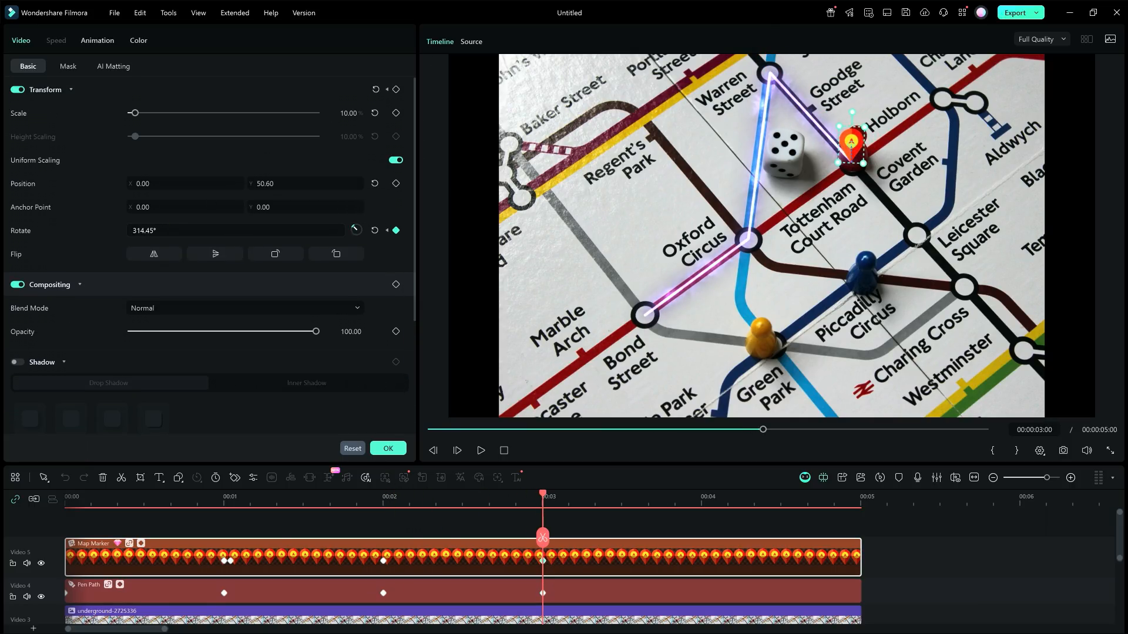
pyautogui.click(702, 496)
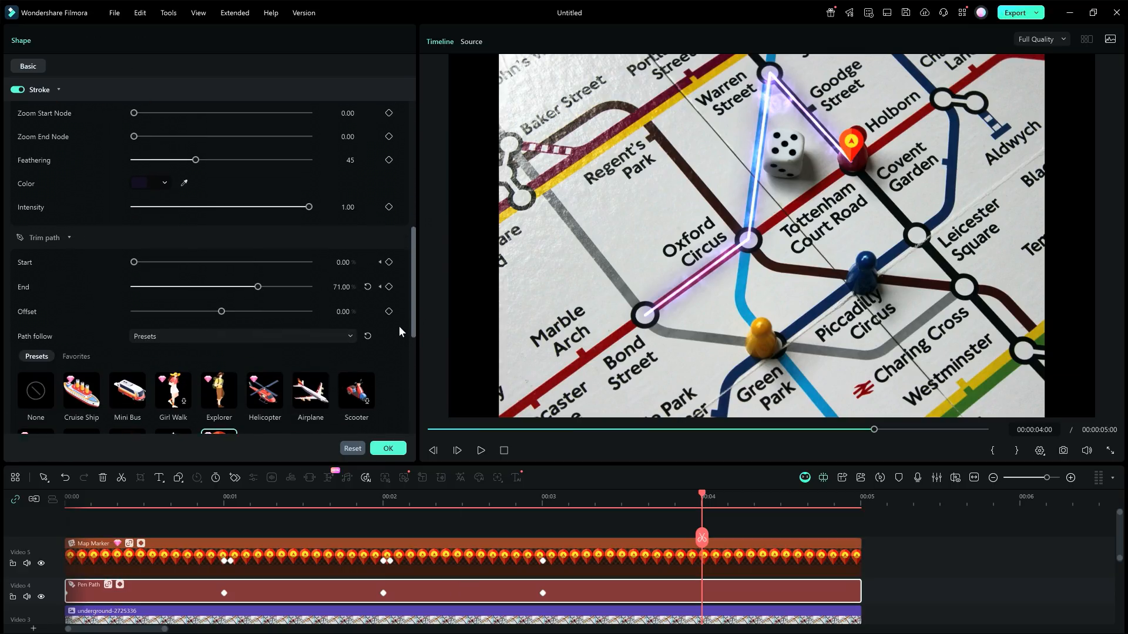
# Extend the route reveal keyframes onward toward Leicester Square near the clip's end.
pyautogui.moveTo(257, 286); pyautogui.dragTo(286, 275)
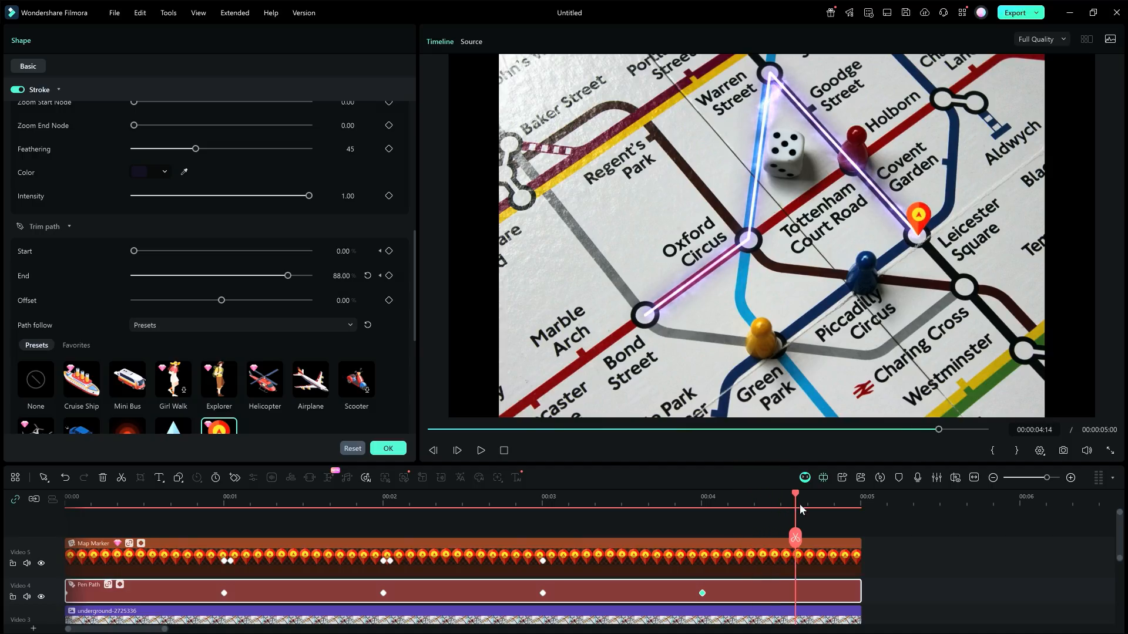
pyautogui.moveTo(288, 275); pyautogui.dragTo(308, 275)
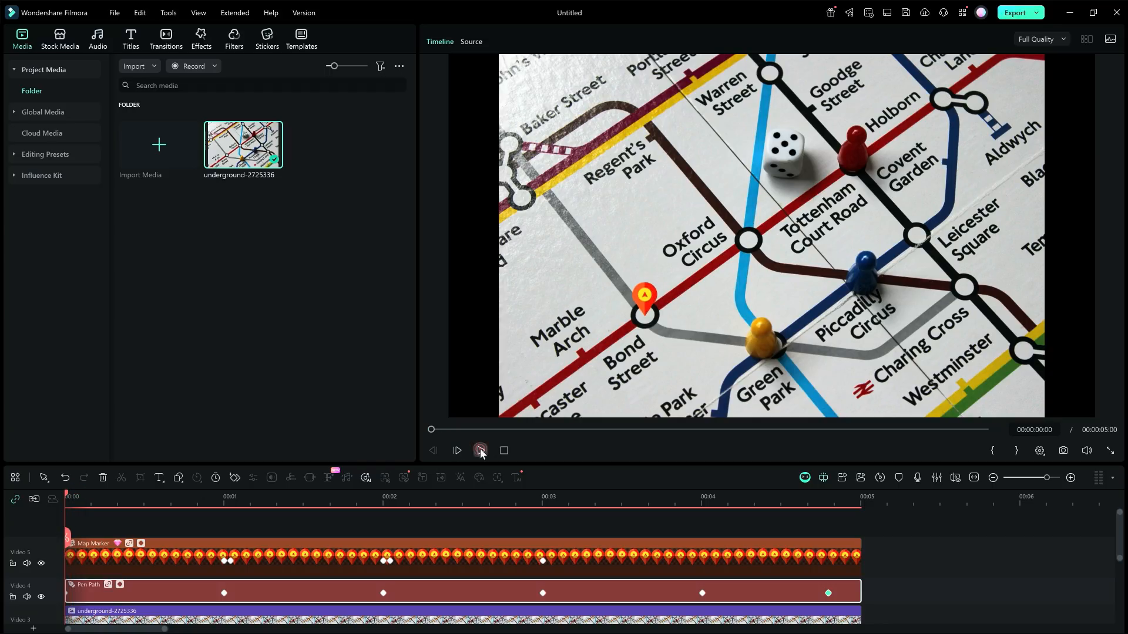
# Play the finished animation from the start in the preview player.
pyautogui.click(479, 450)
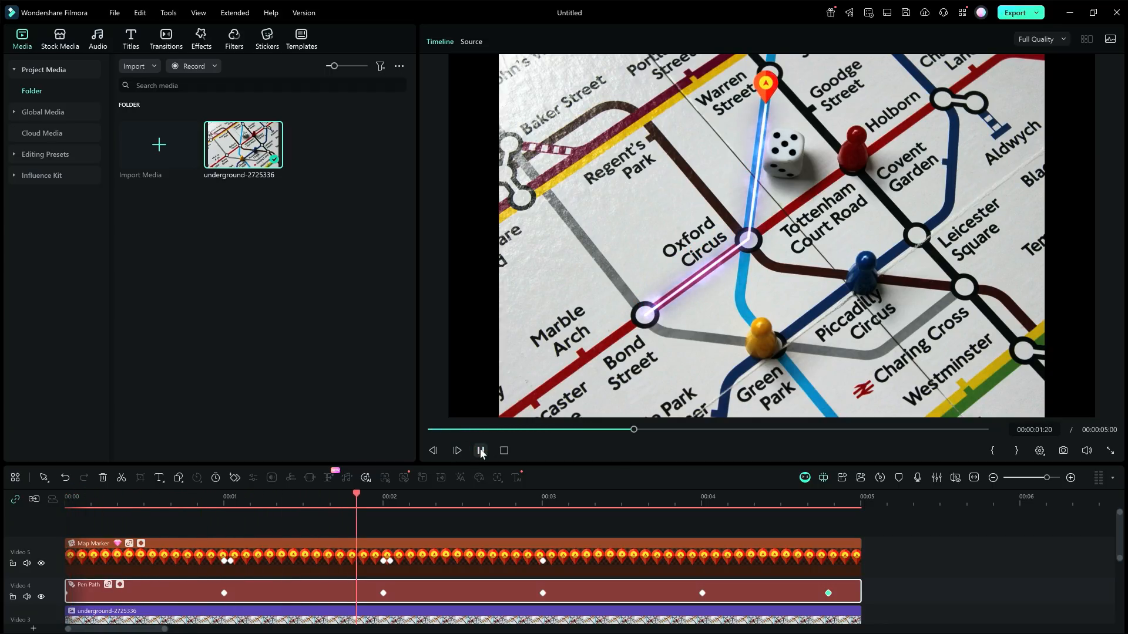